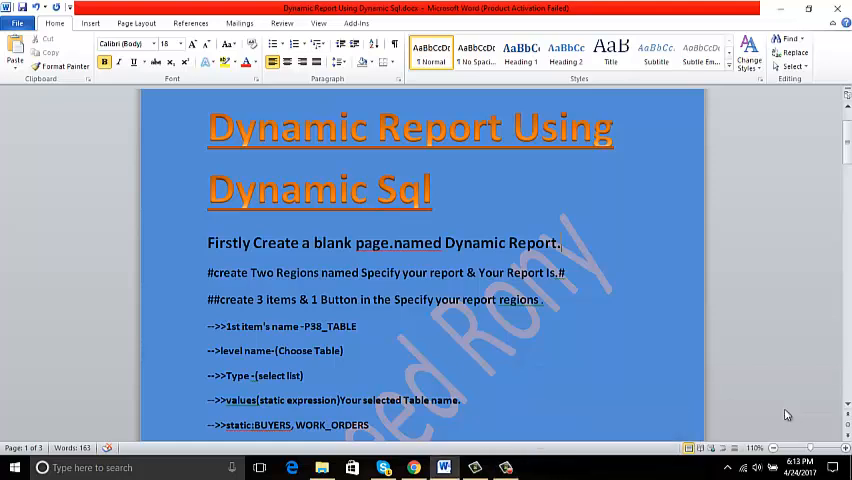
mouse_move(728, 394)
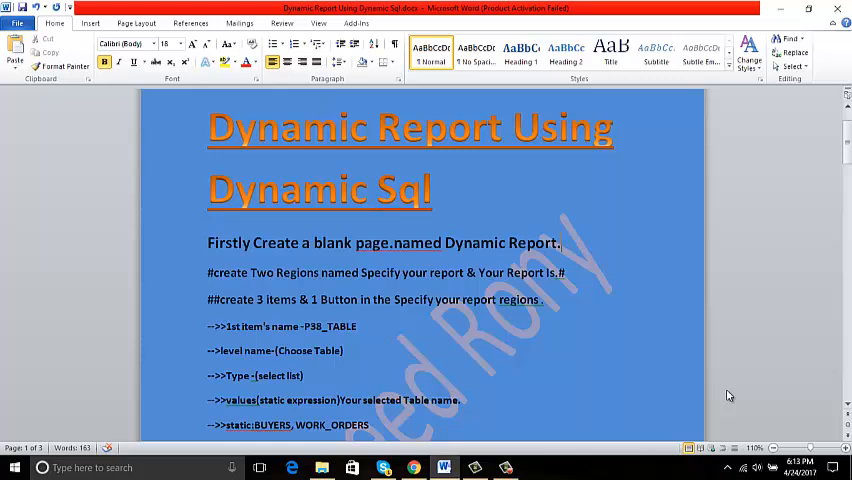
mouse_move(728, 396)
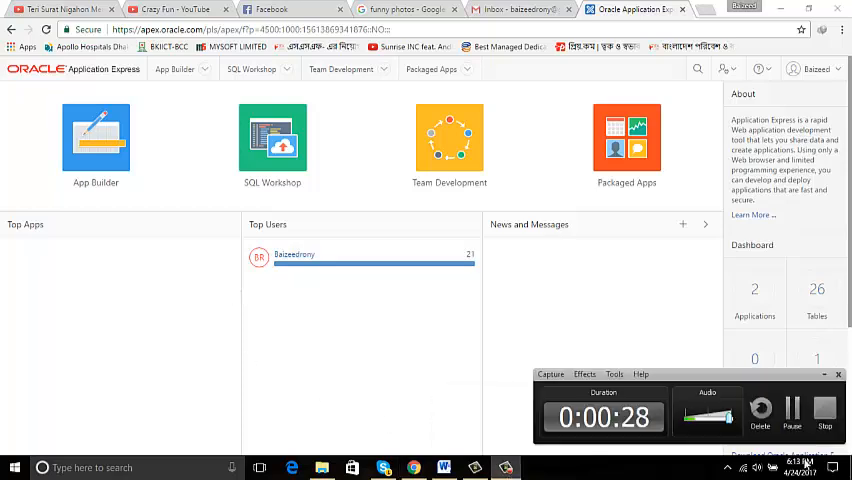
Start a new blank page in the emr_software application from App Builder
click(96, 144)
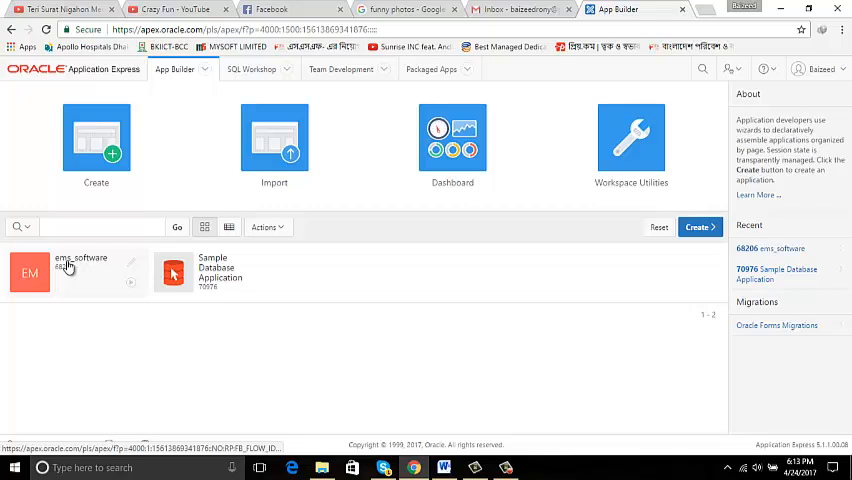
click(70, 272)
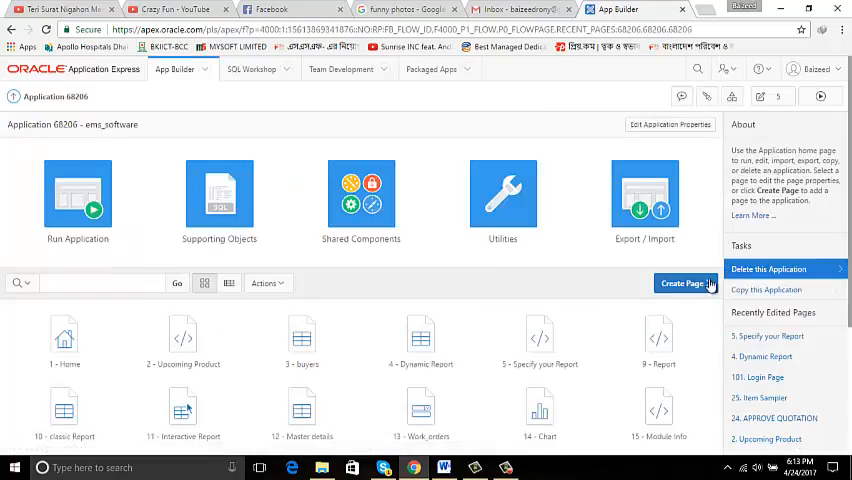
click(684, 284)
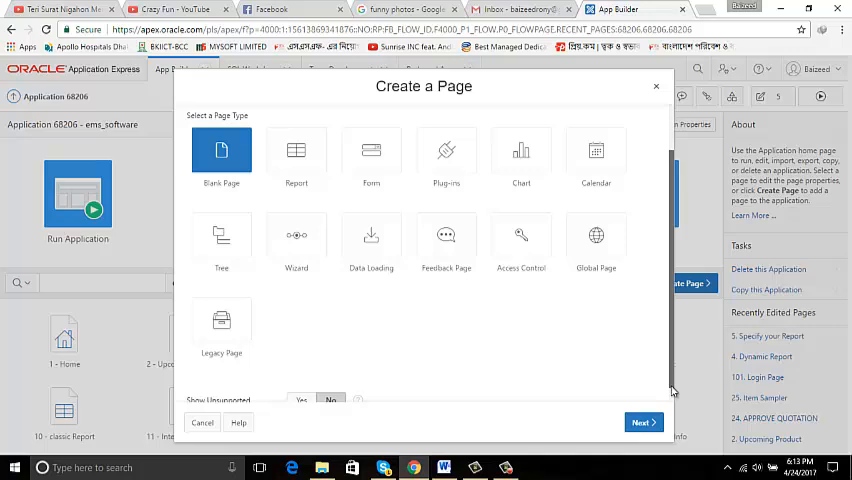
click(640, 422)
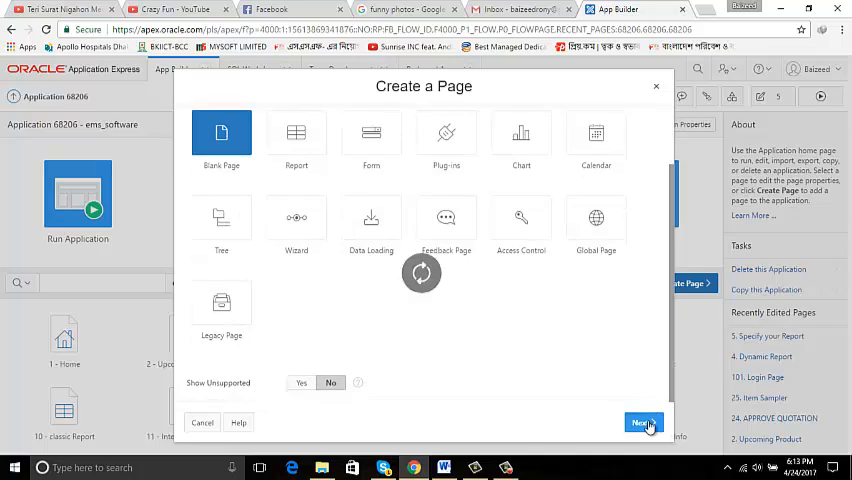
click(640, 422)
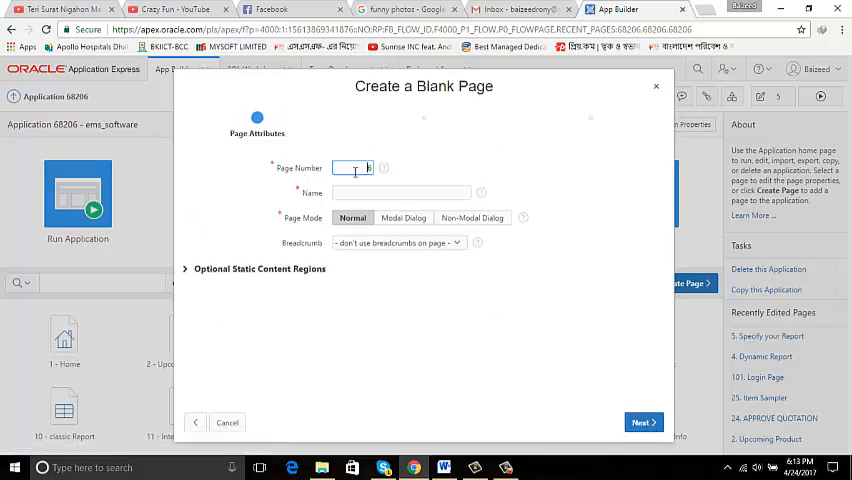
Name the page Dynamic Report, give it a new navigation menu entry and finish creation
click(400, 192)
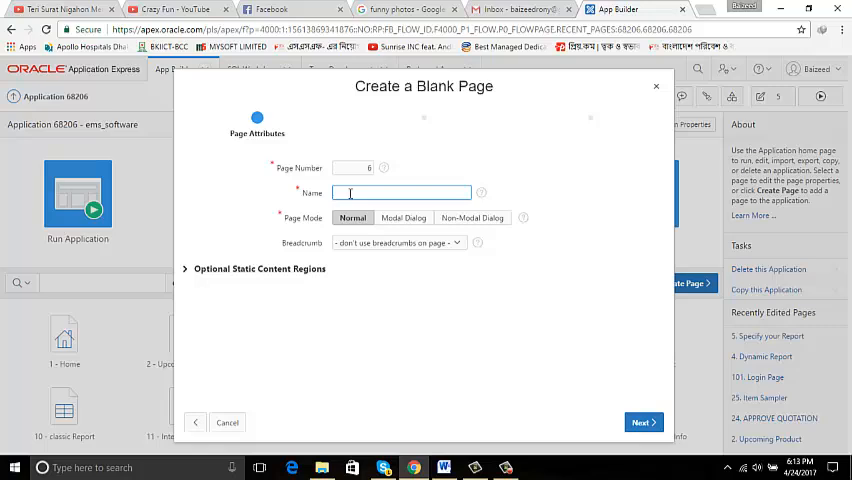
text(Dy)
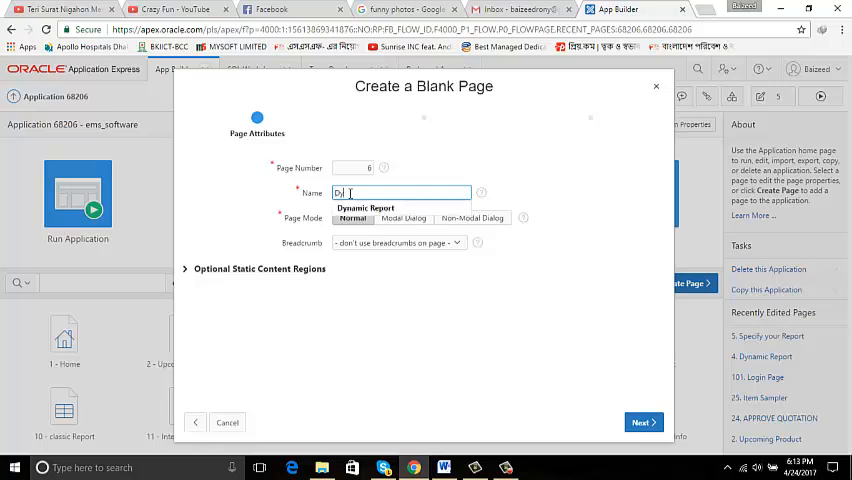
text(namic Report)
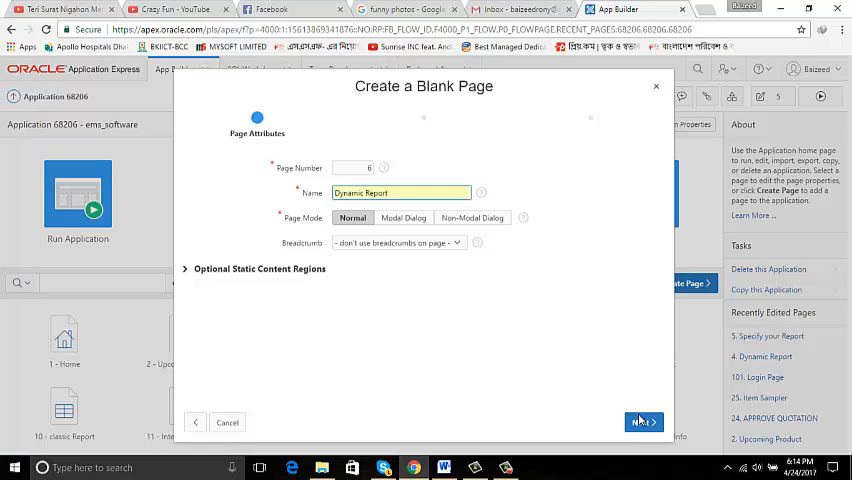
mouse_move(644, 420)
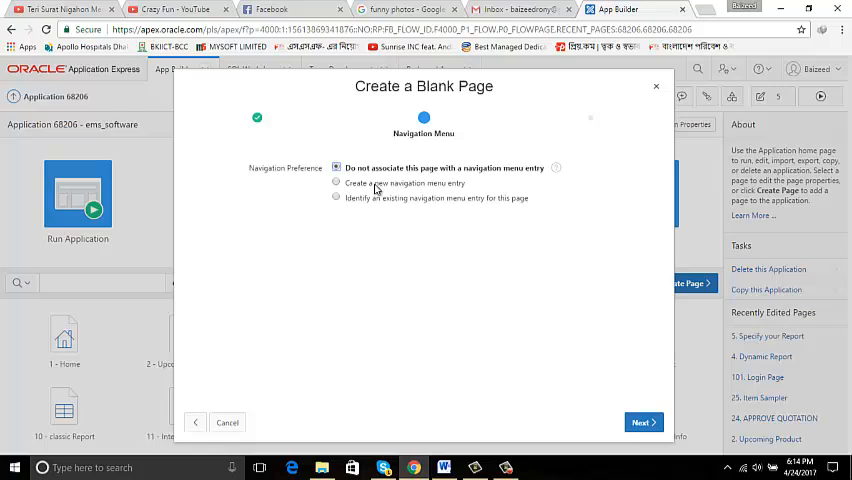
click(336, 184)
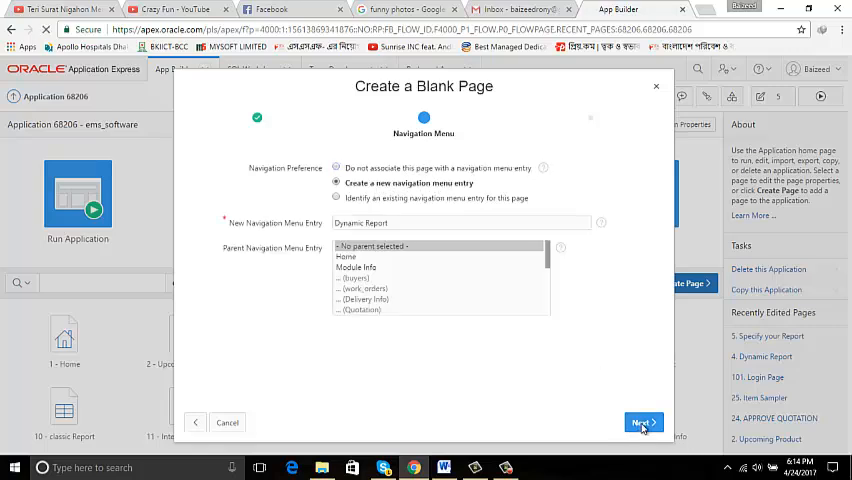
click(640, 422)
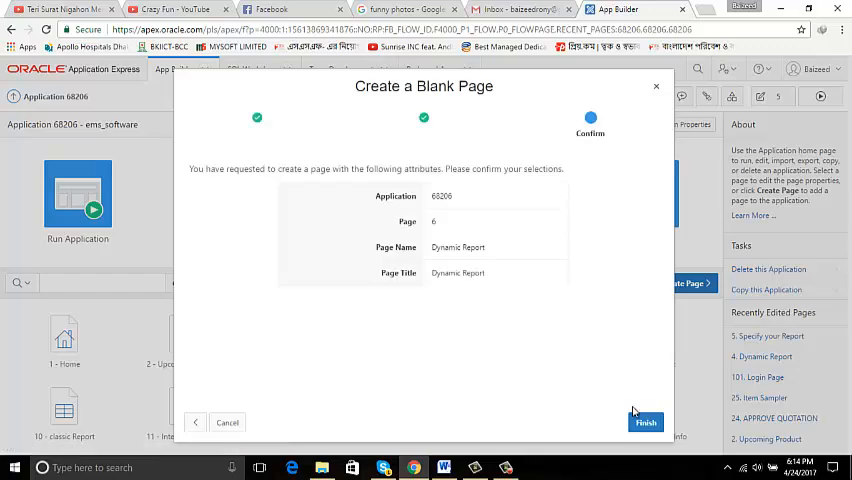
click(644, 420)
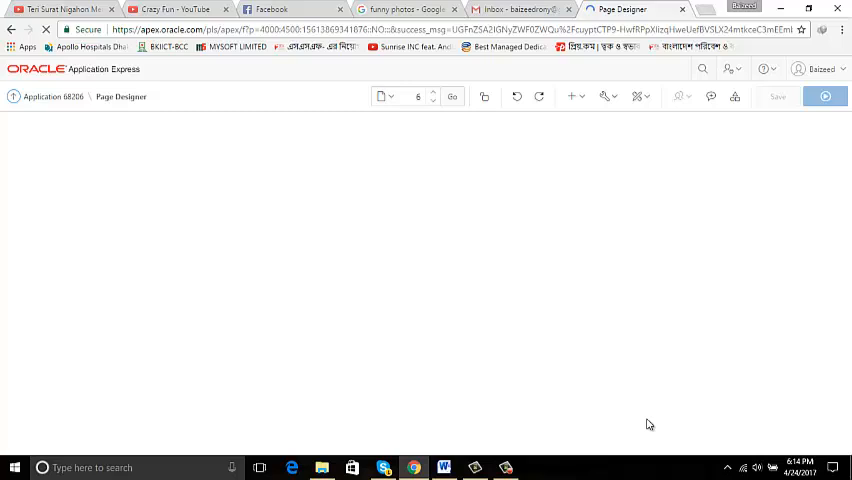
Expand the Regions node of page 8 in the Page Designer rendering tree
click(452, 96)
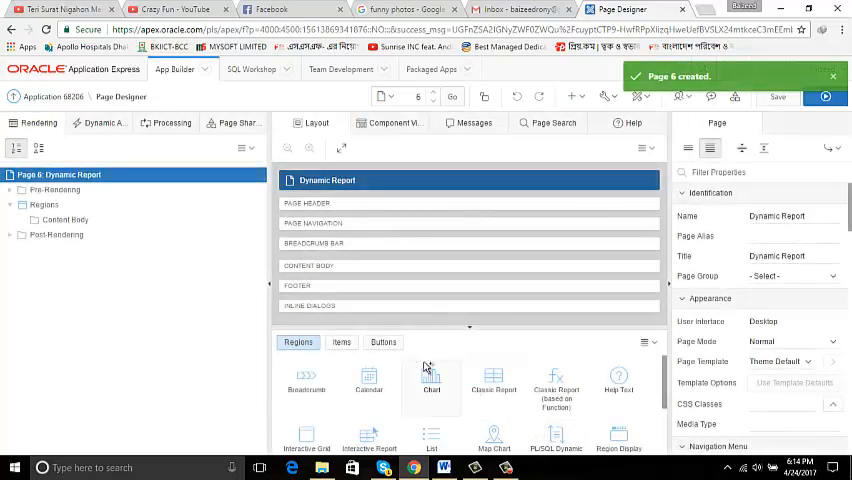
click(444, 468)
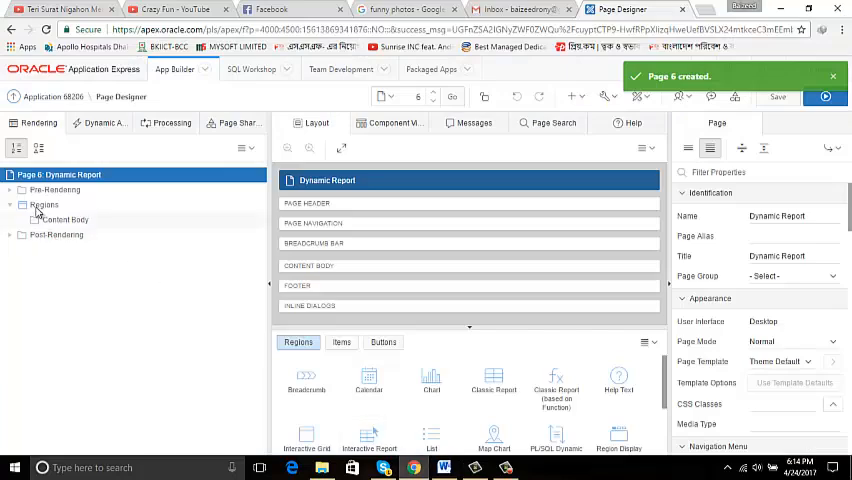
Add two new regions under the page's Regions node
right_click(44, 204)
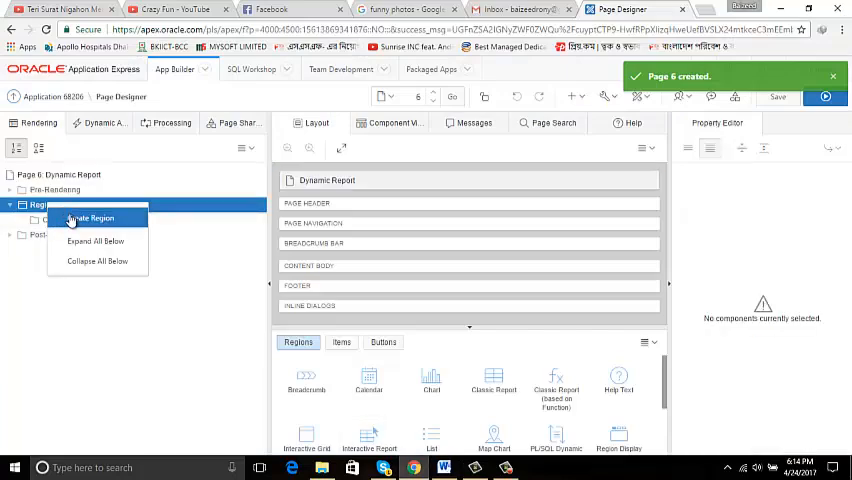
click(92, 218)
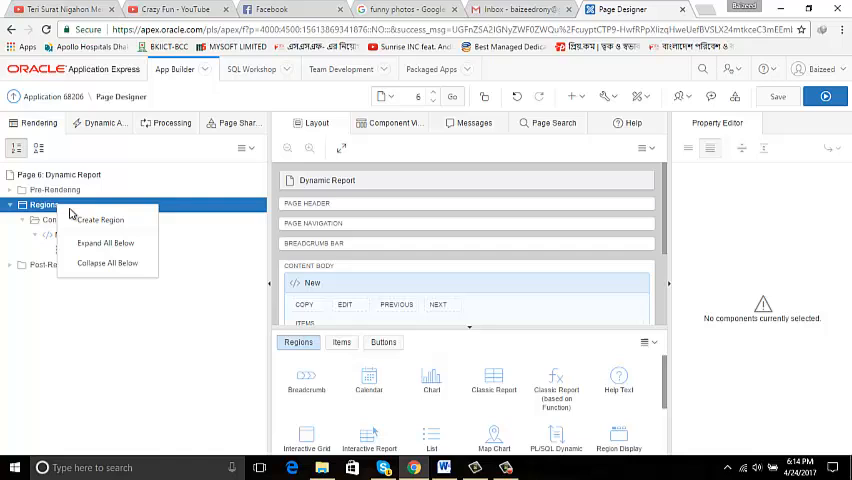
click(100, 220)
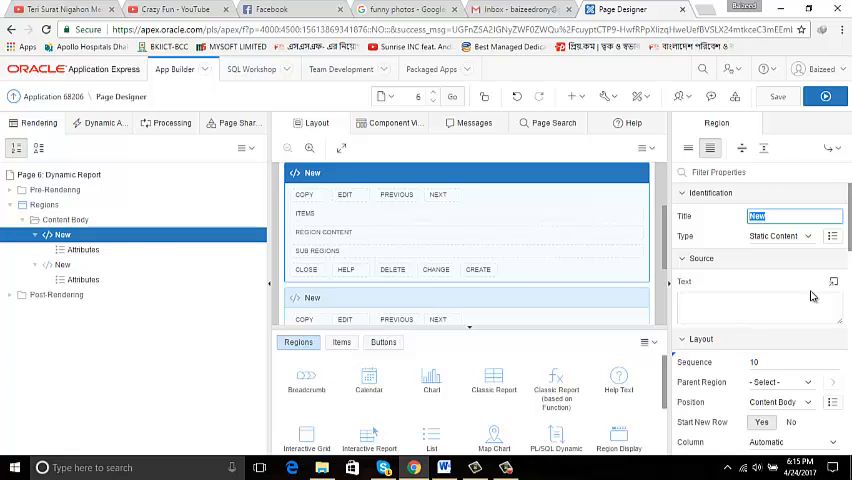
Title the regions Specify Your Report and Your Report is
text(Speci)
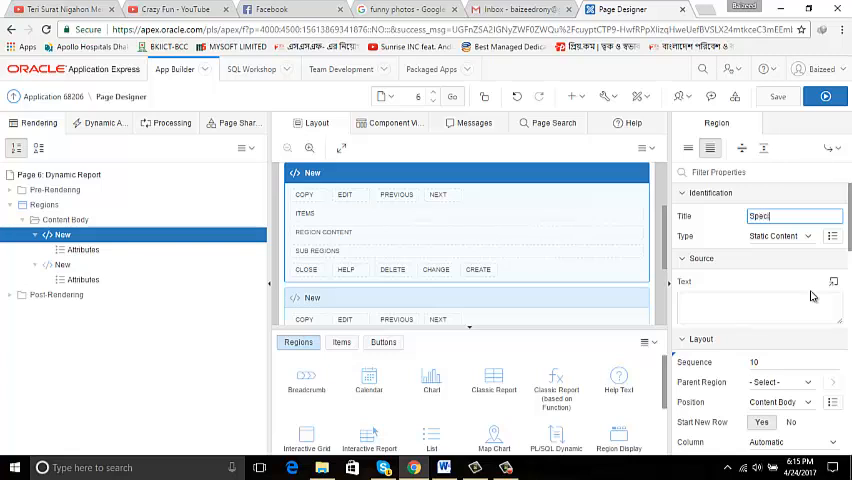
text(ify Yo)
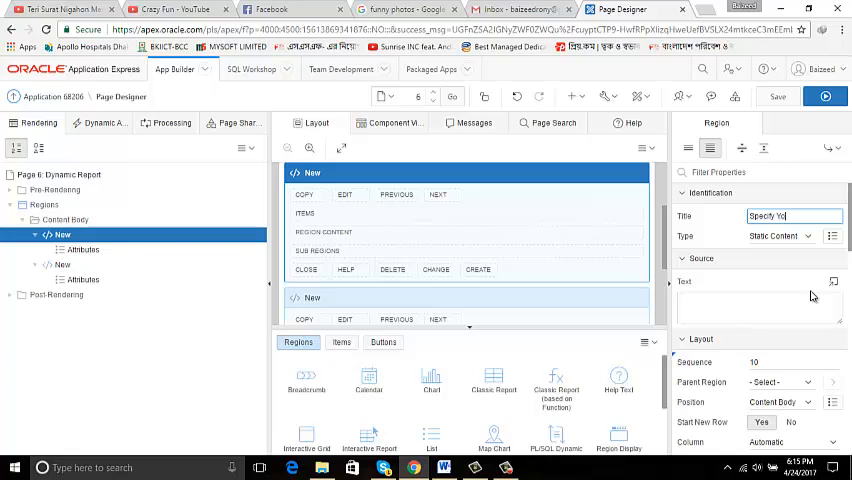
text(ur Report)
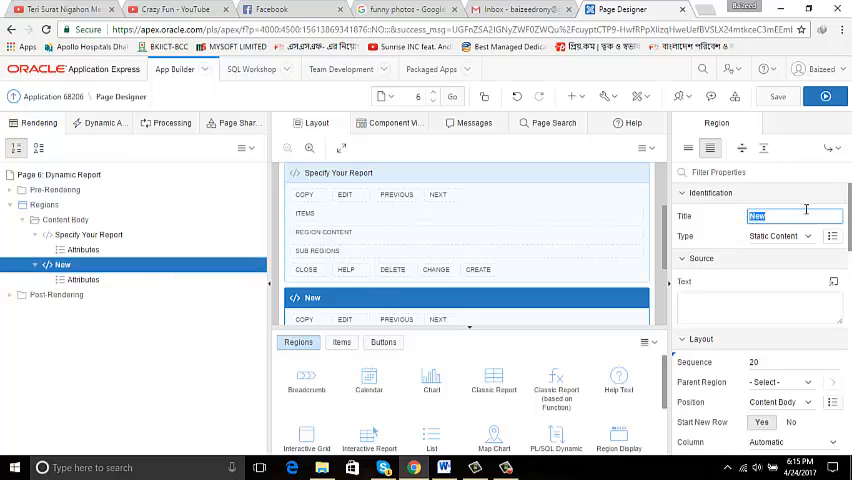
text(Y)
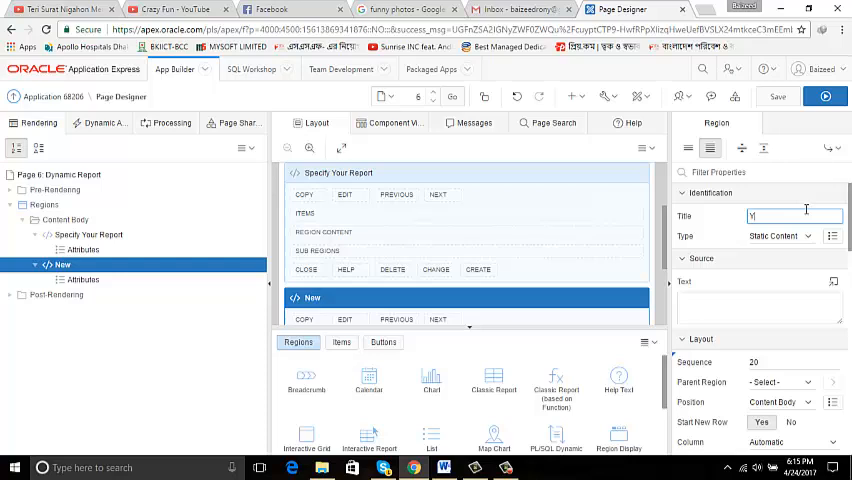
text(our)
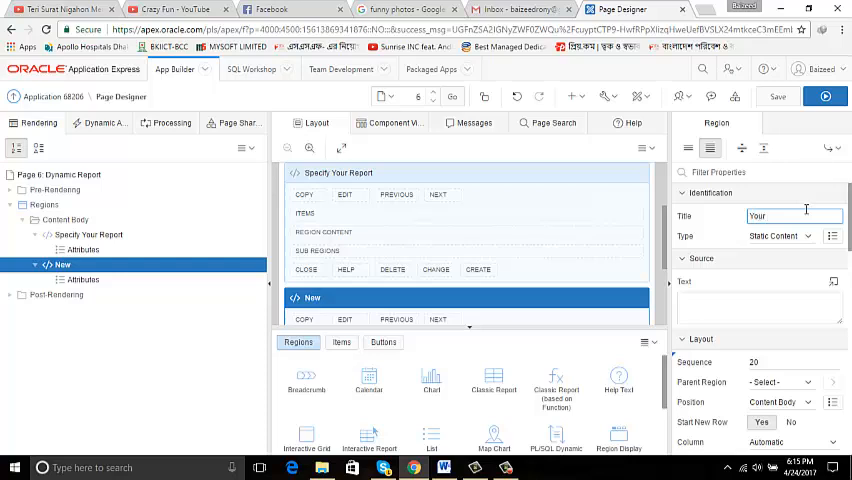
text(R)
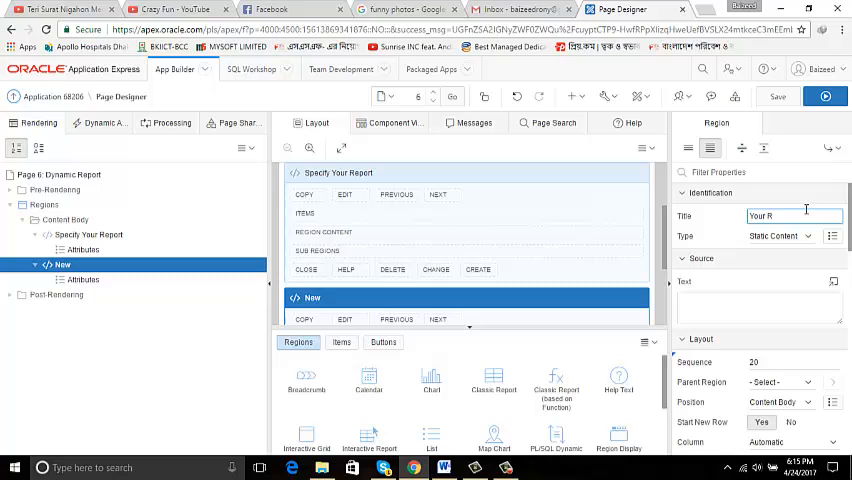
text(eport)
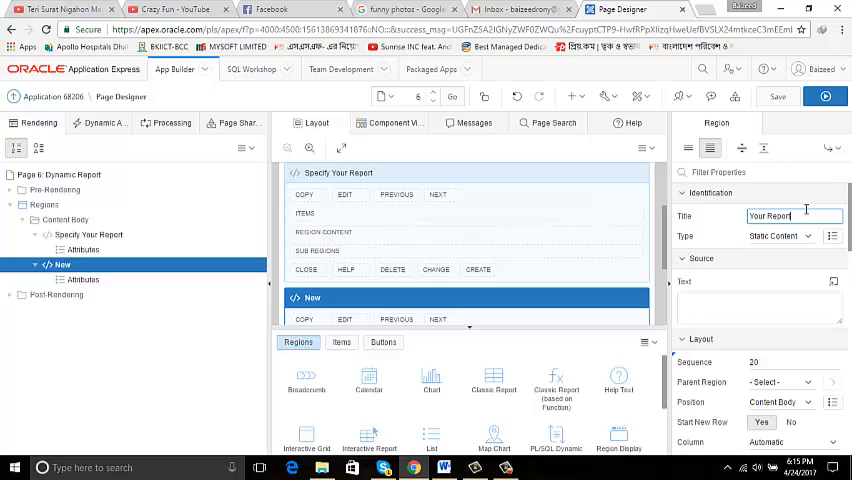
text(is)
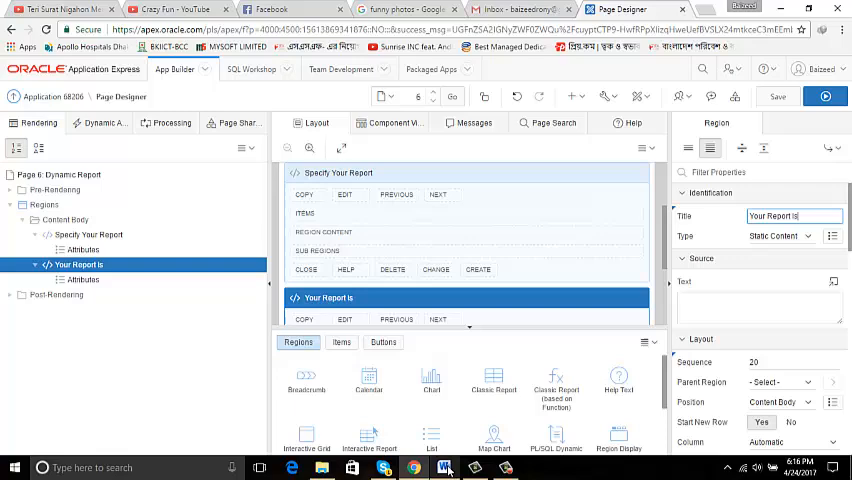
click(444, 468)
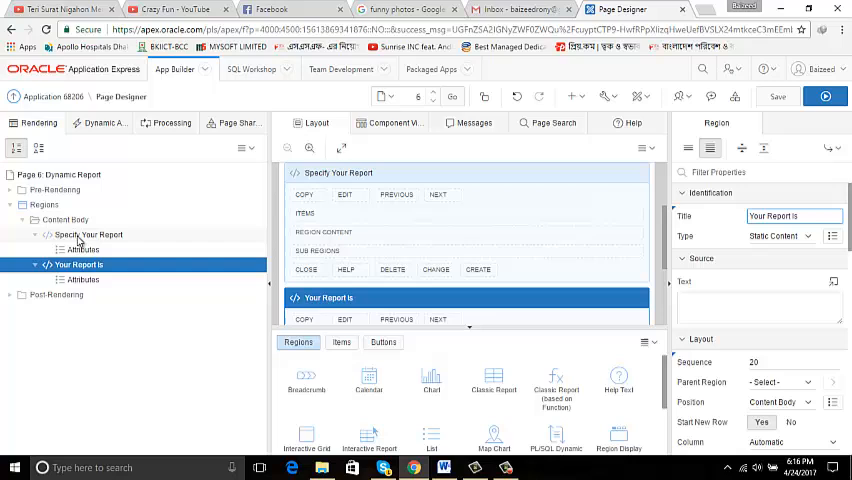
Add two page items and a button to the Specify Your Report region
right_click(88, 234)
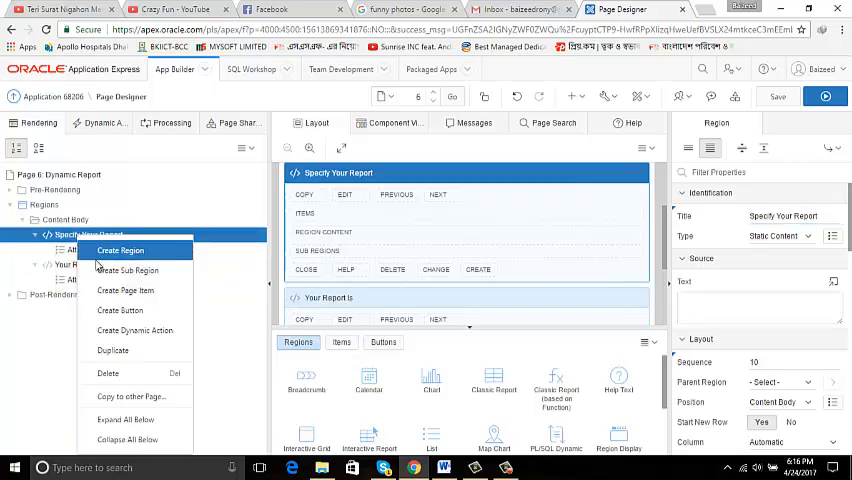
click(124, 290)
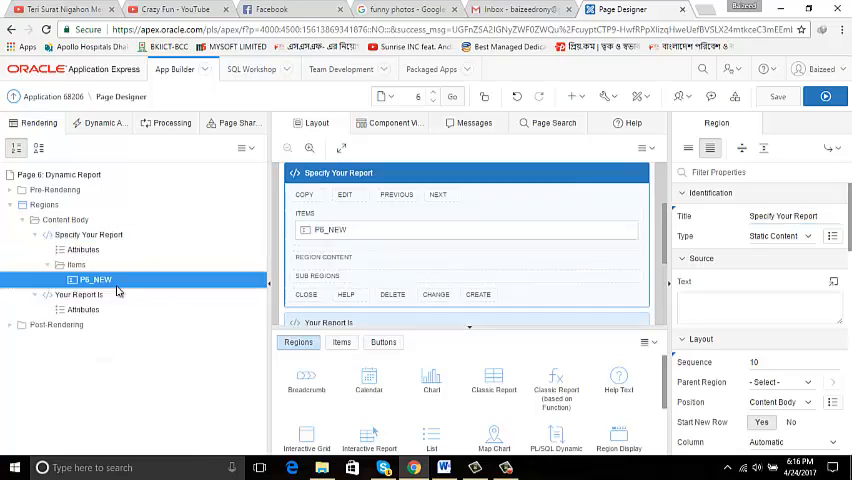
right_click(88, 234)
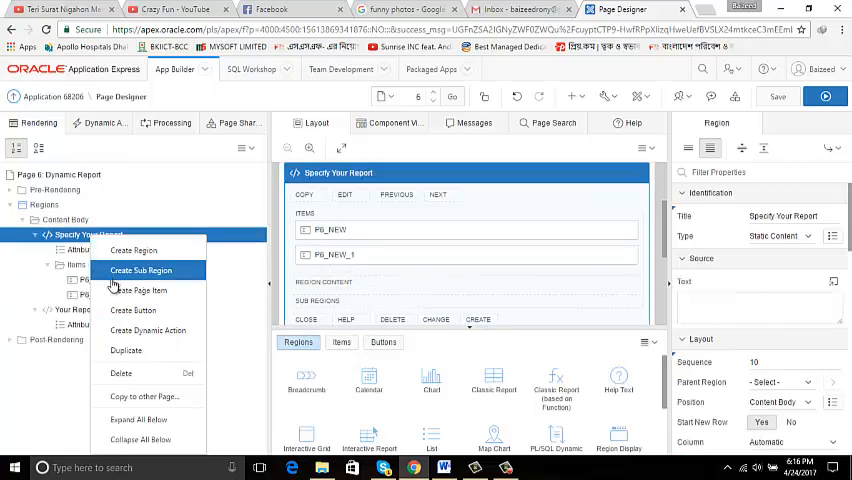
click(140, 290)
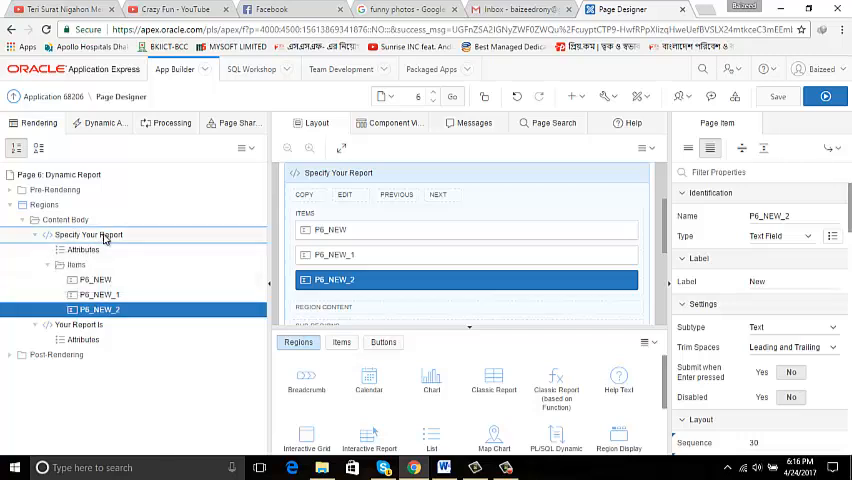
right_click(88, 234)
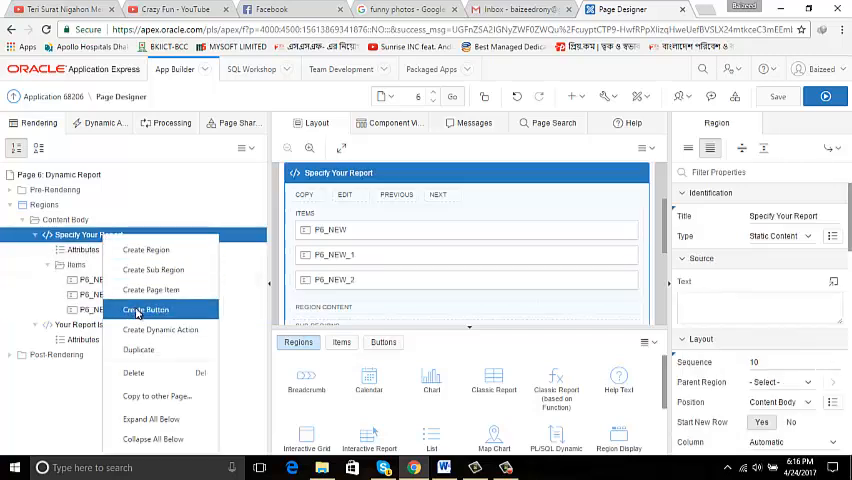
click(144, 308)
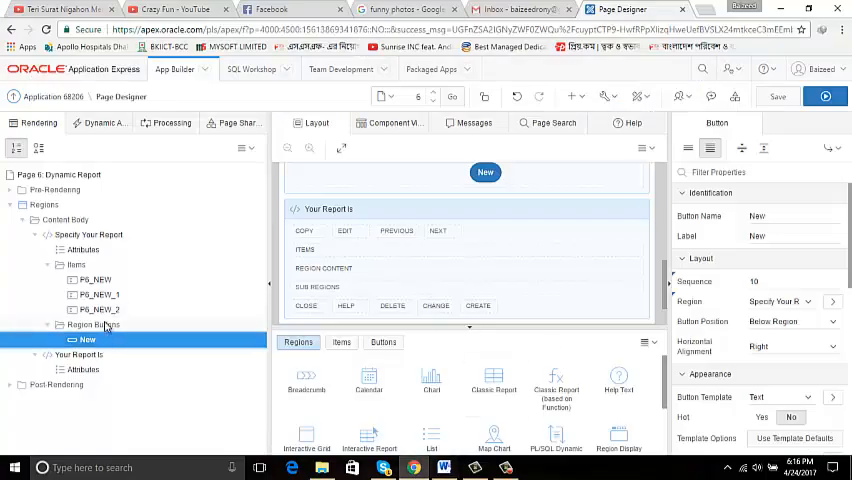
Rename the first item P8_TABLE, make it a Select List labelled Choose Table
click(96, 280)
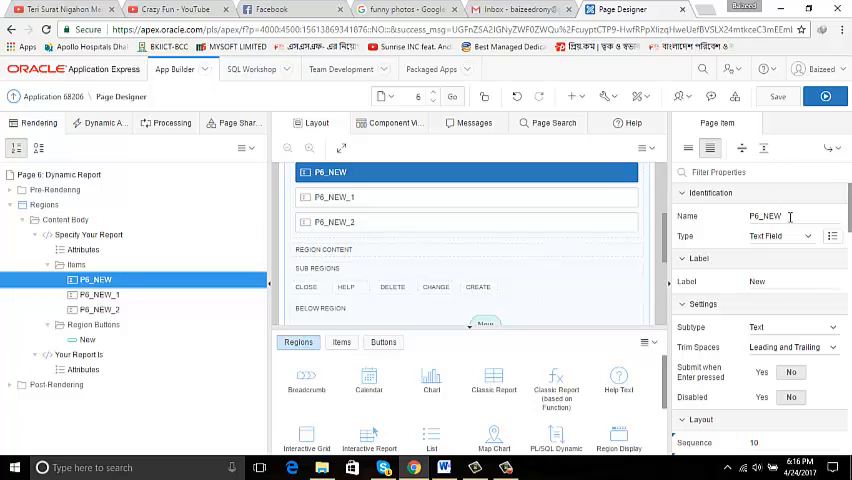
triple_click(790, 216)
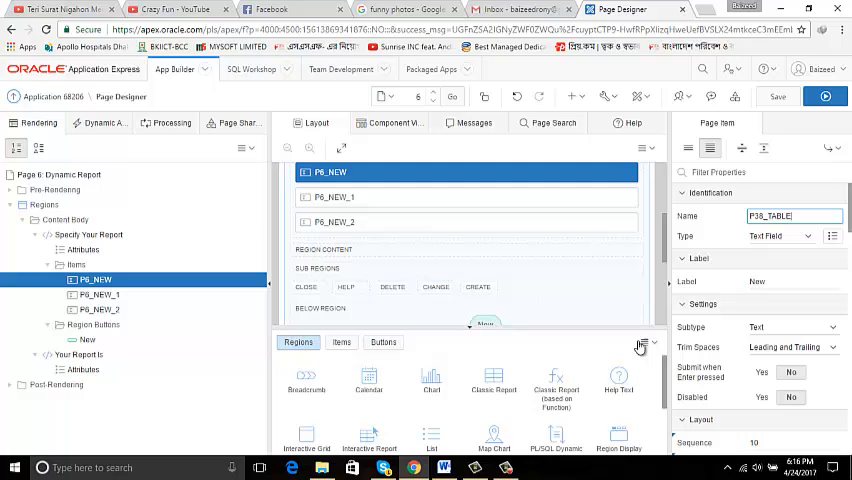
click(444, 468)
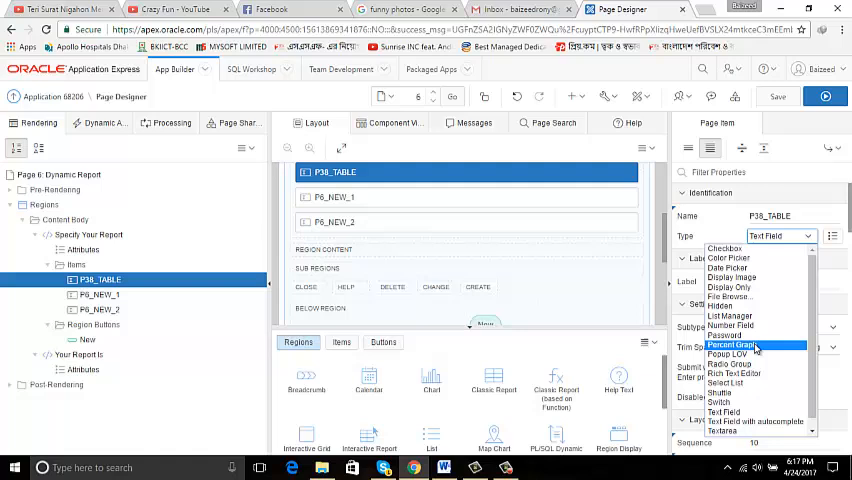
click(726, 384)
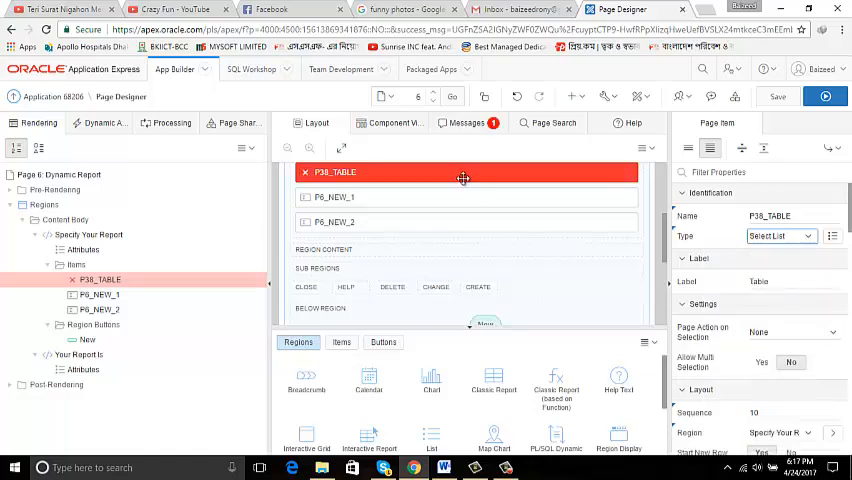
click(444, 468)
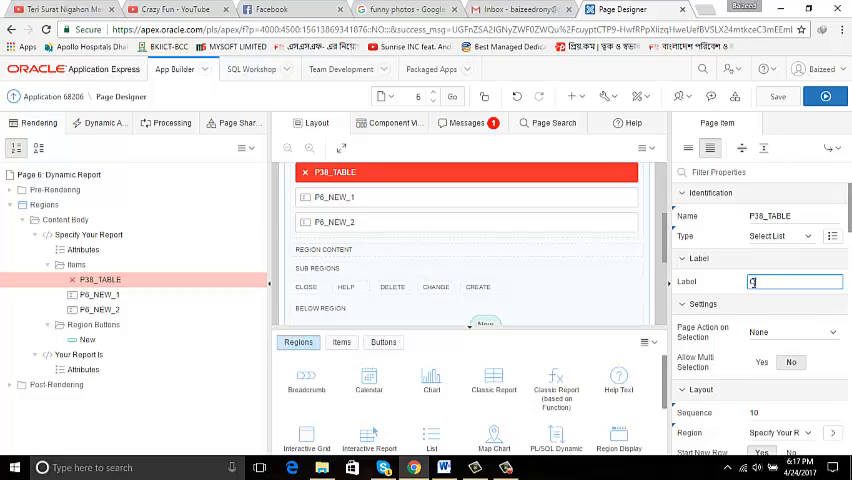
text(Choose)
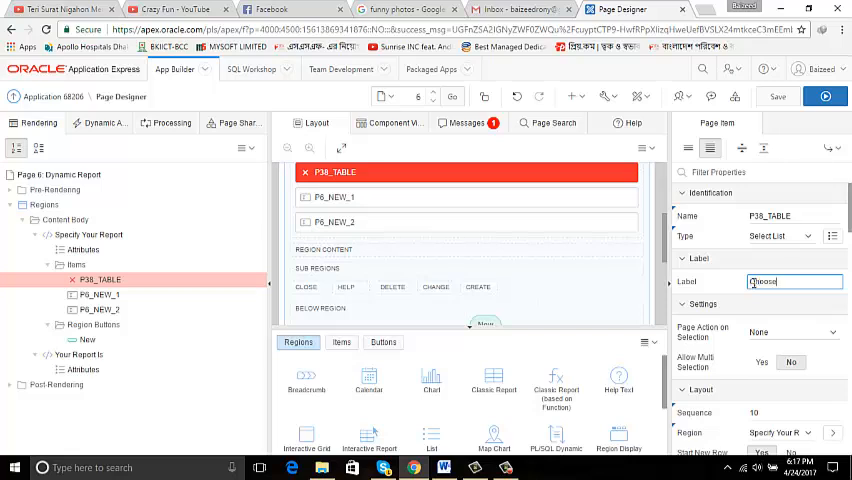
text(T)
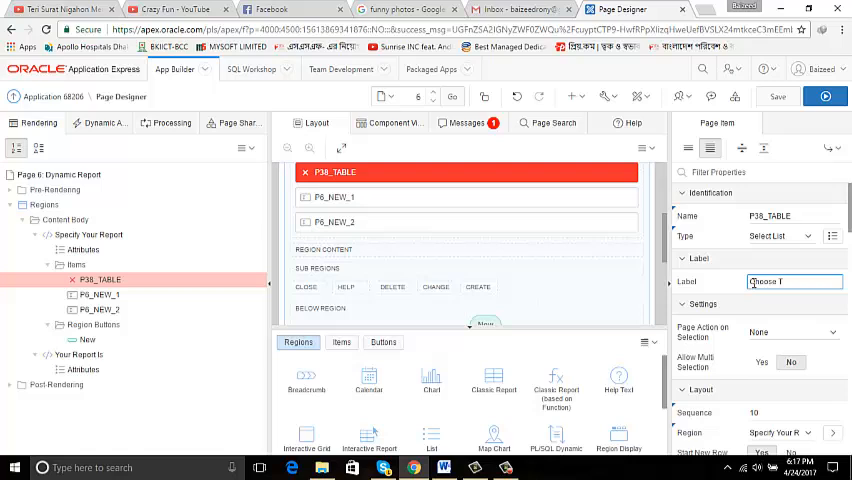
text(able)
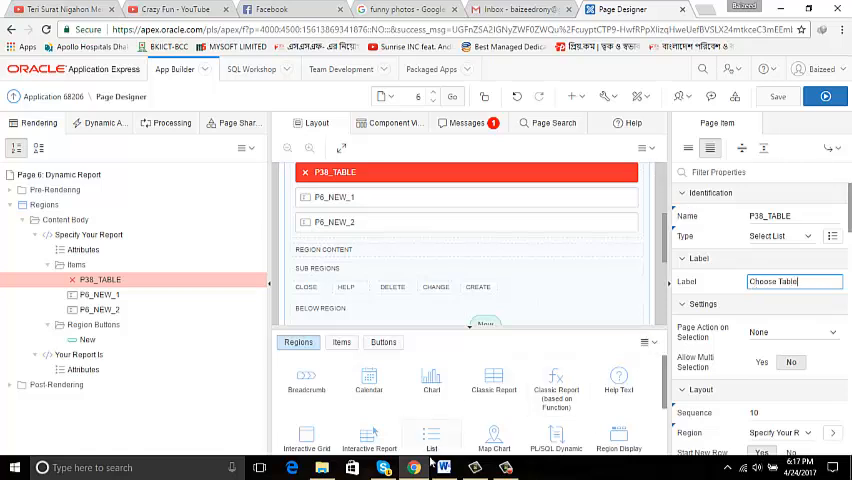
Set its static values to BUYERS, WORK_ORDERS from the notes and save the page
click(444, 468)
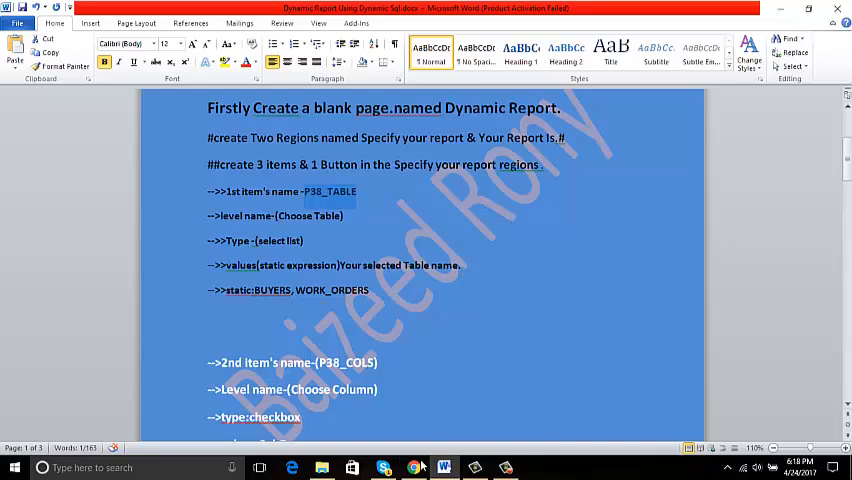
click(412, 468)
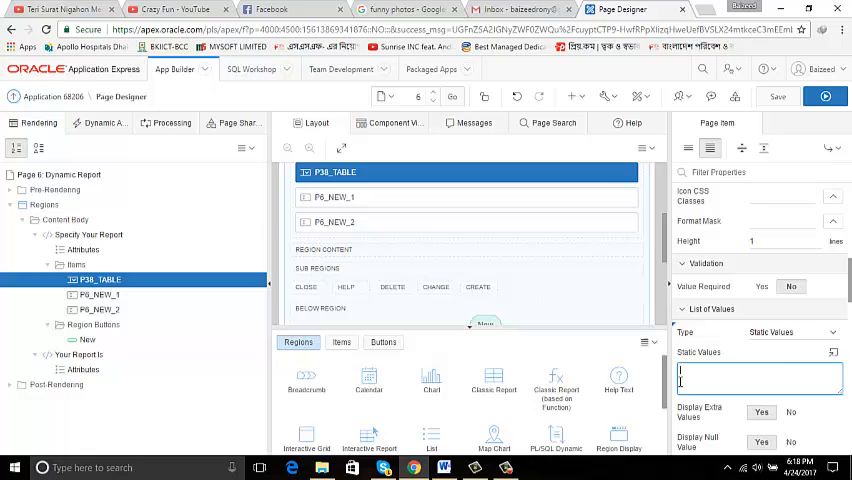
click(444, 468)
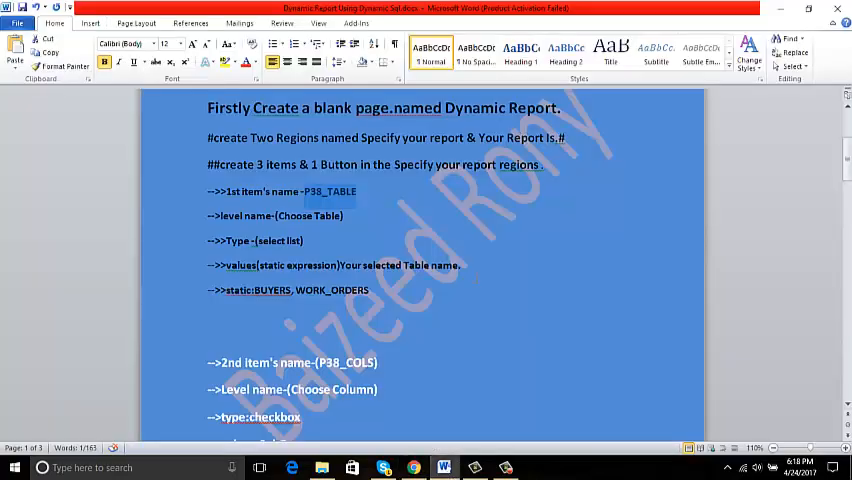
scroll(down, 3)
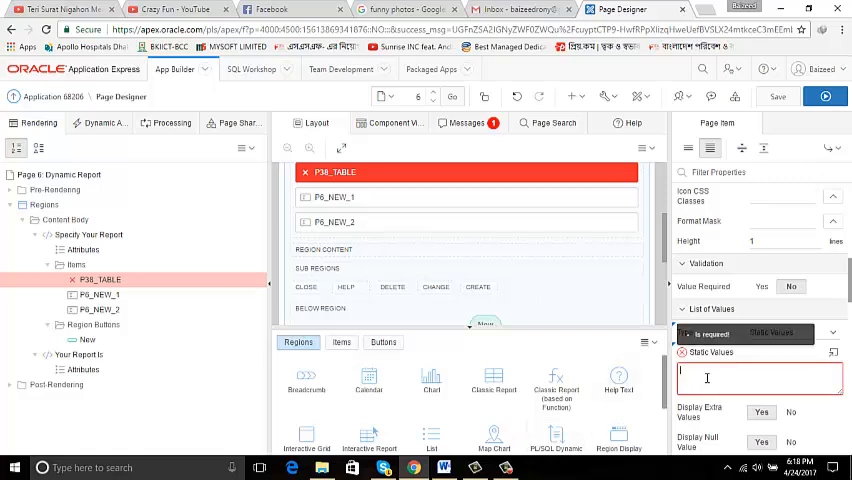
text(static:BUYERS, WORK_ORDERS)
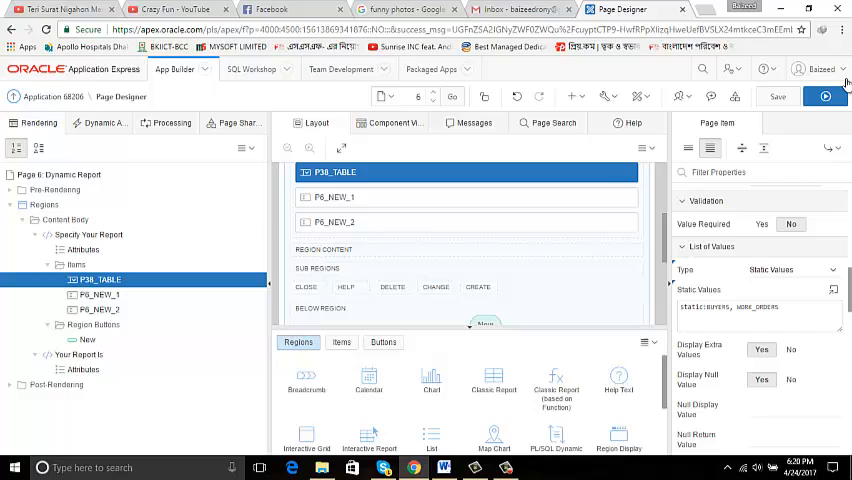
click(778, 96)
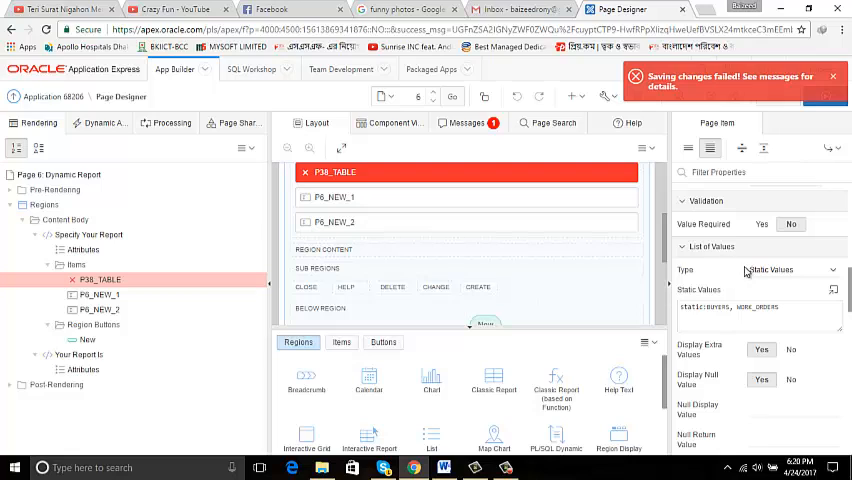
mouse_move(448, 172)
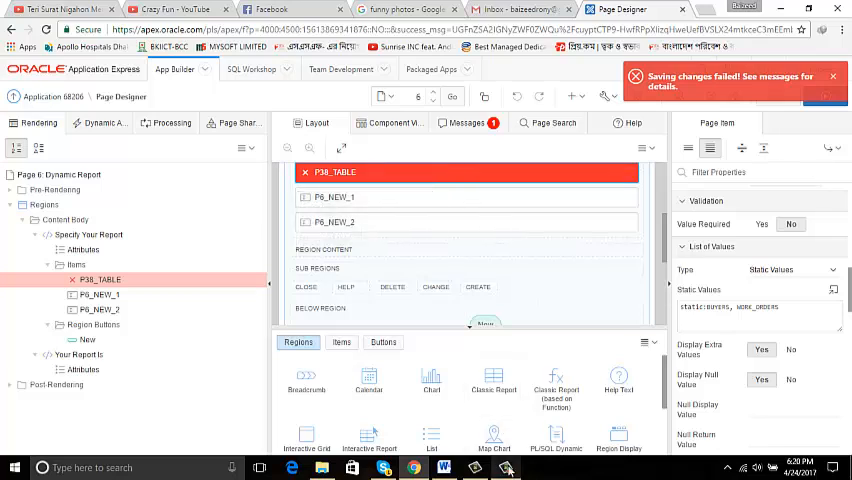
Review the Messages error and jump to the item name that must be unique
click(100, 280)
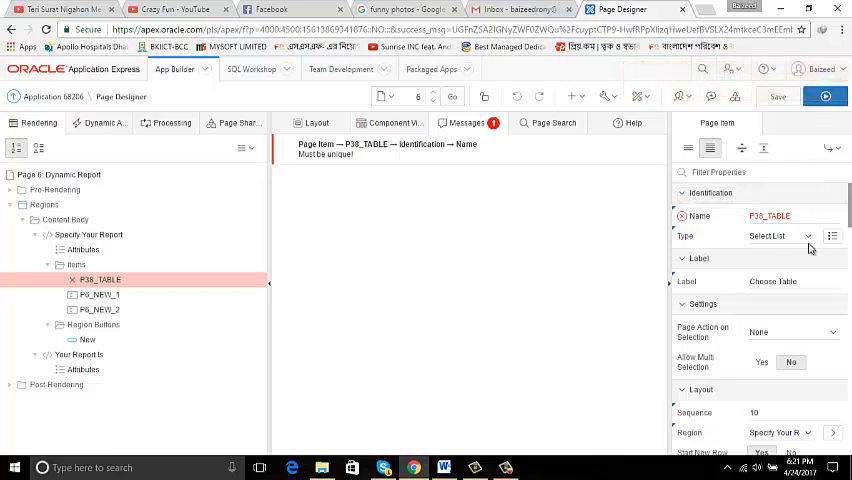
click(790, 216)
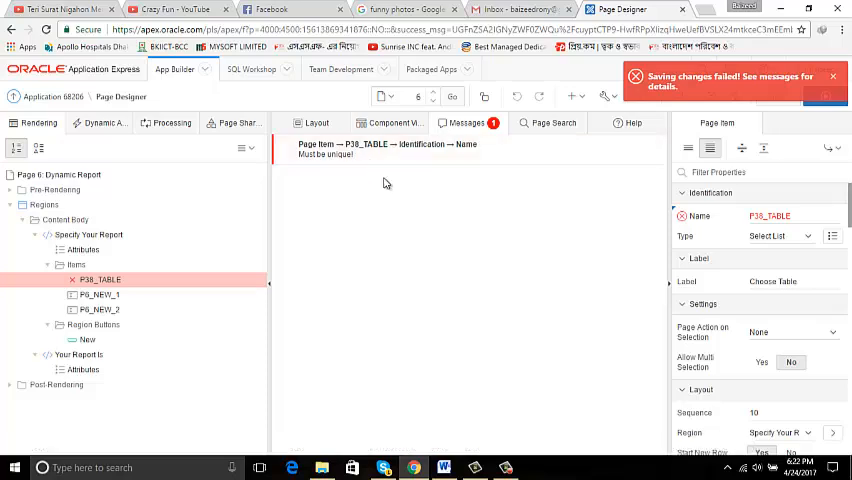
mouse_move(368, 158)
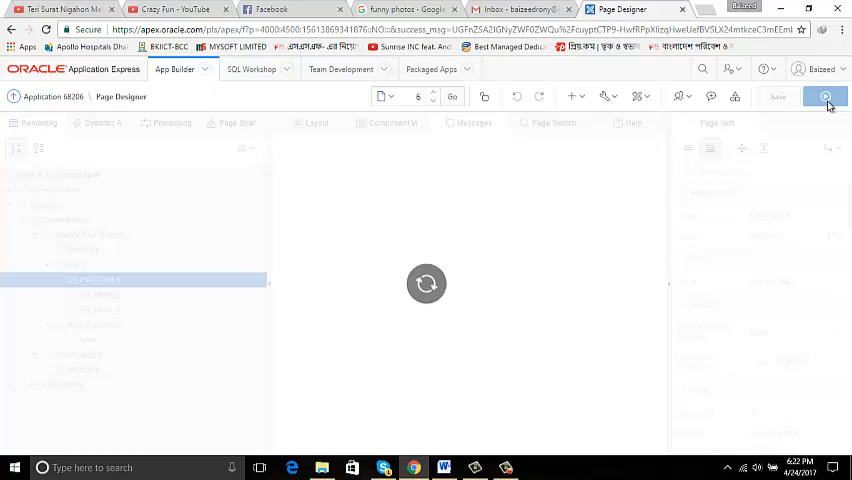
Run the page, log in and view Dynamic Report's Choose Table list, then return to the designer
click(824, 96)
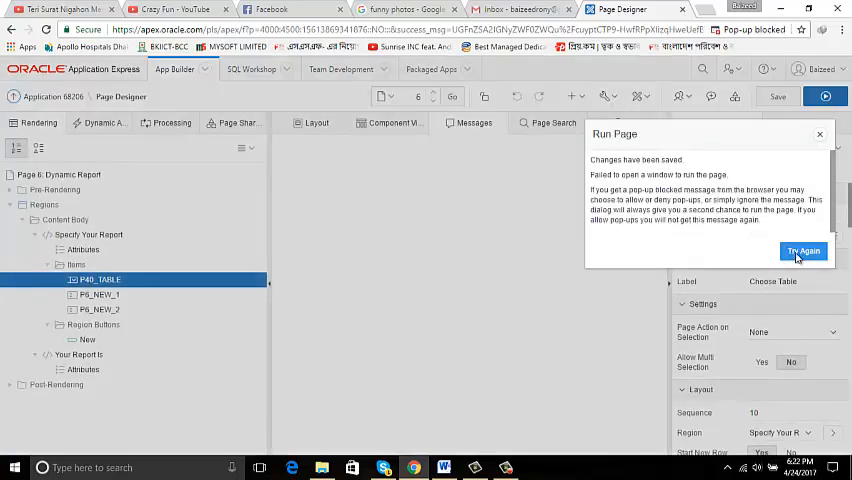
click(804, 250)
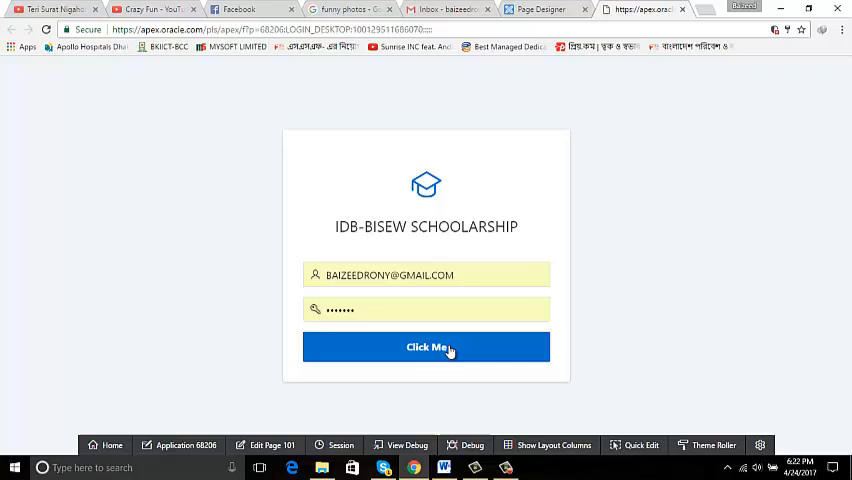
click(426, 348)
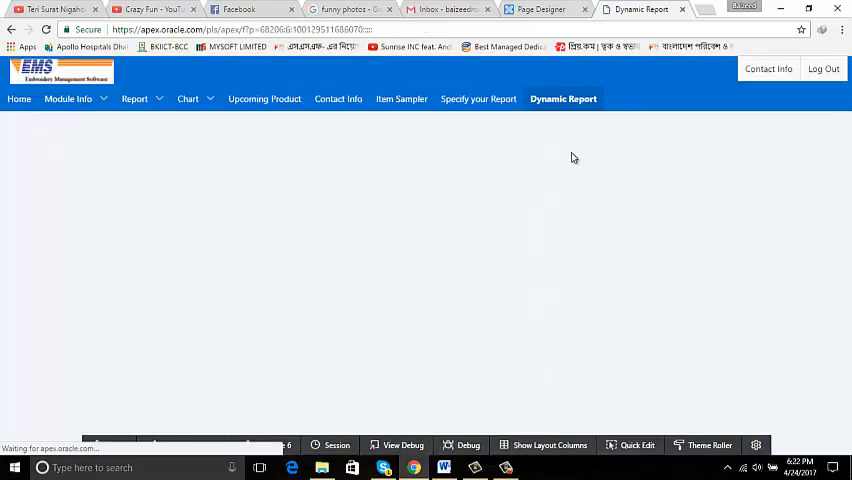
click(478, 98)
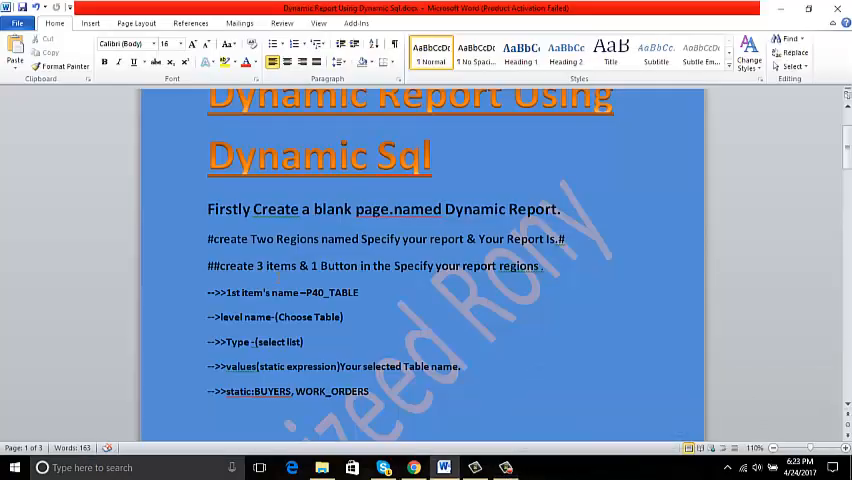
scroll(down, 3)
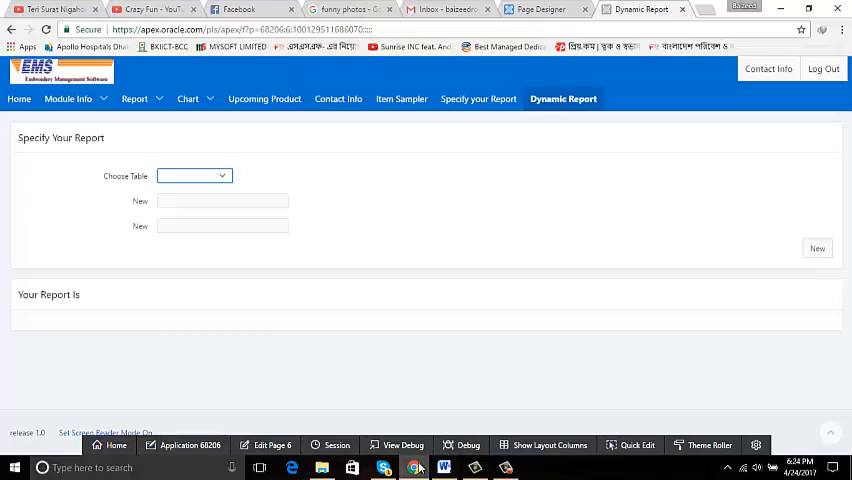
click(540, 8)
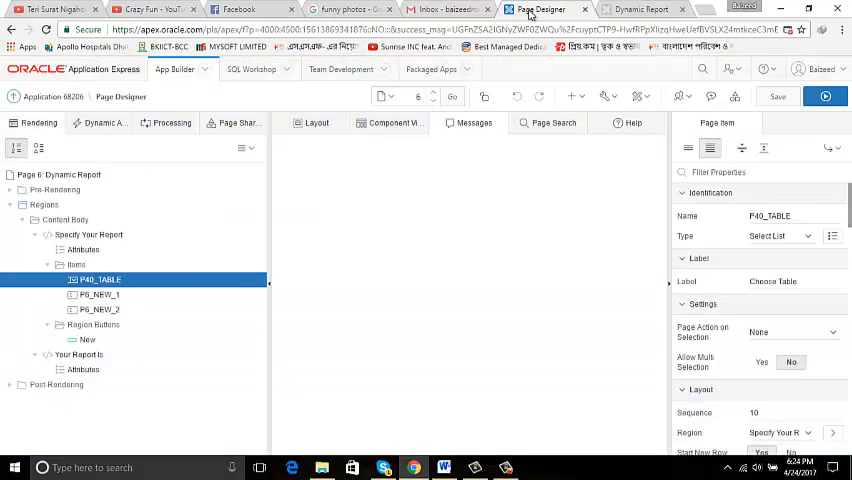
Label the second item P40_COLS Choose Column and set its type to Checkbox
click(100, 294)
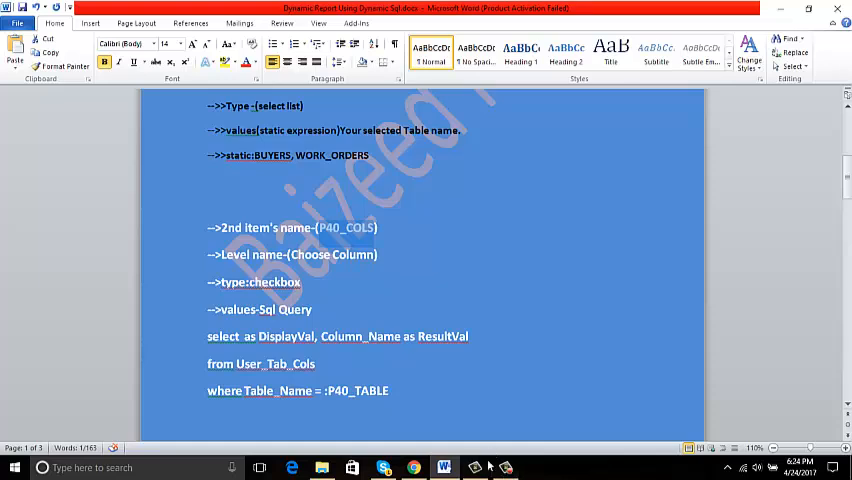
mouse_move(444, 468)
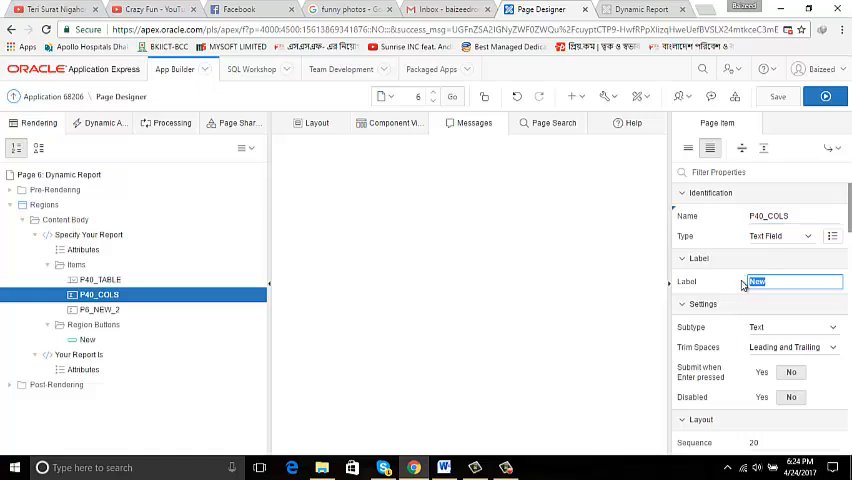
text(Choose)
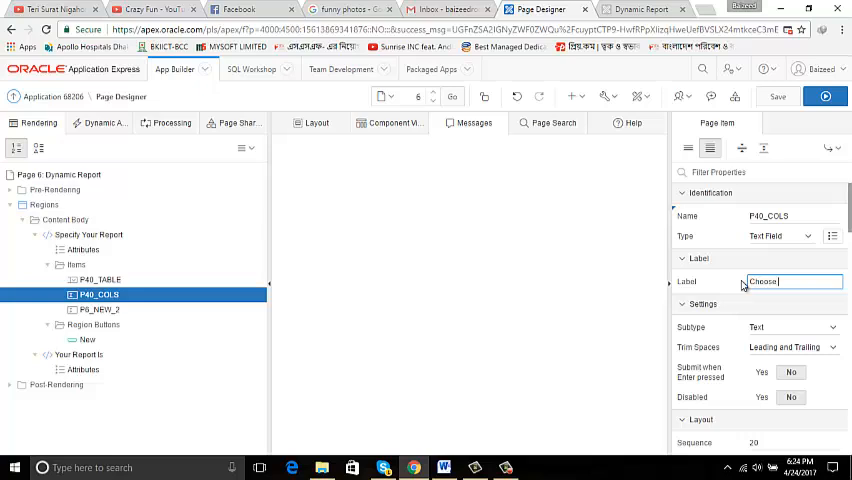
text(Column)
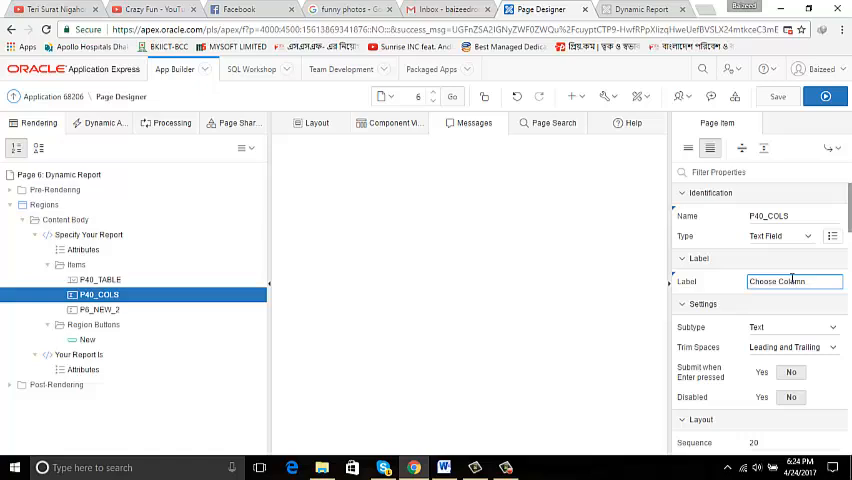
click(780, 236)
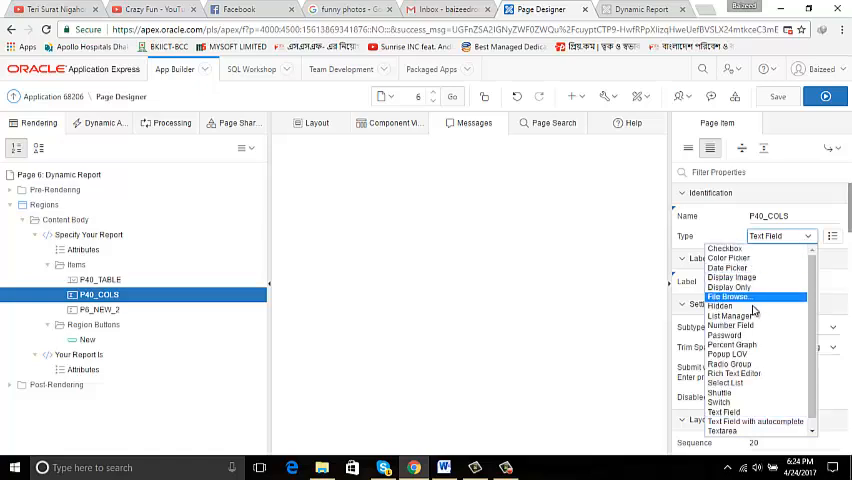
mouse_move(720, 400)
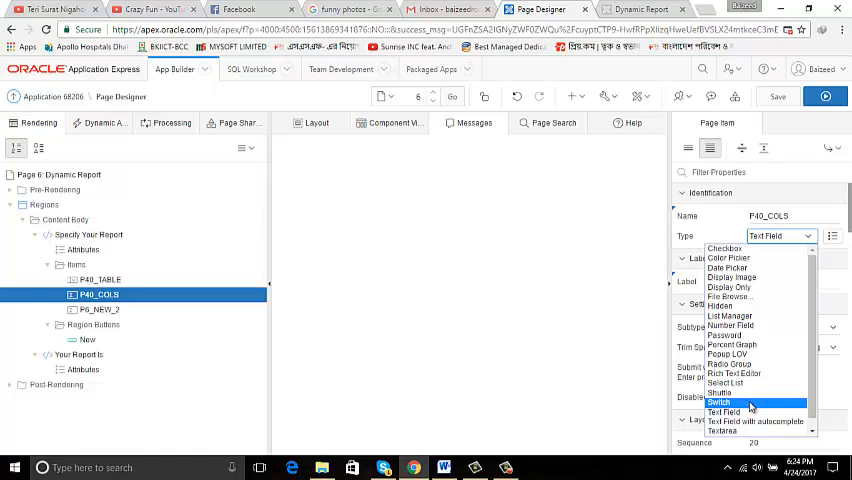
click(724, 248)
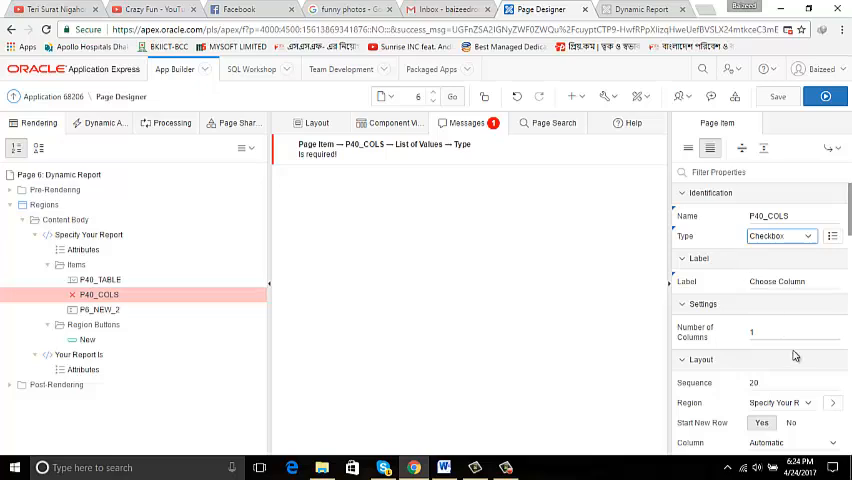
Set P40_COLS's List of Values type to SQL Query and begin entering the column query
scroll(down, 3)
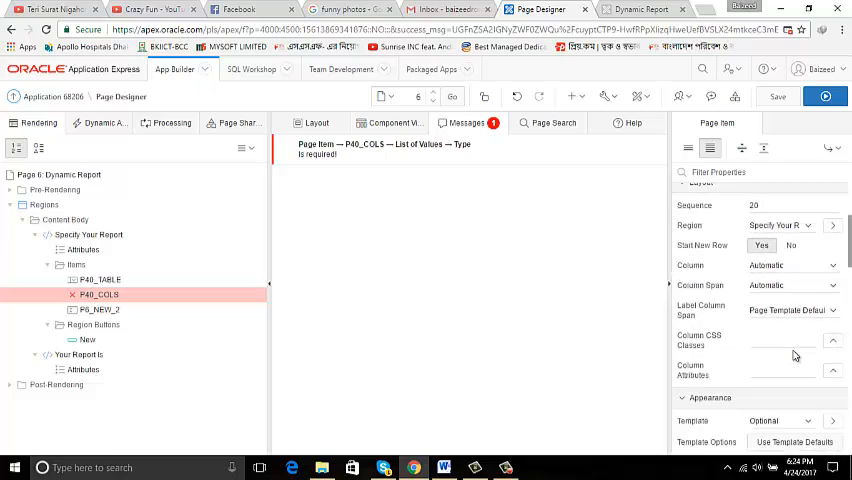
scroll(down, 3)
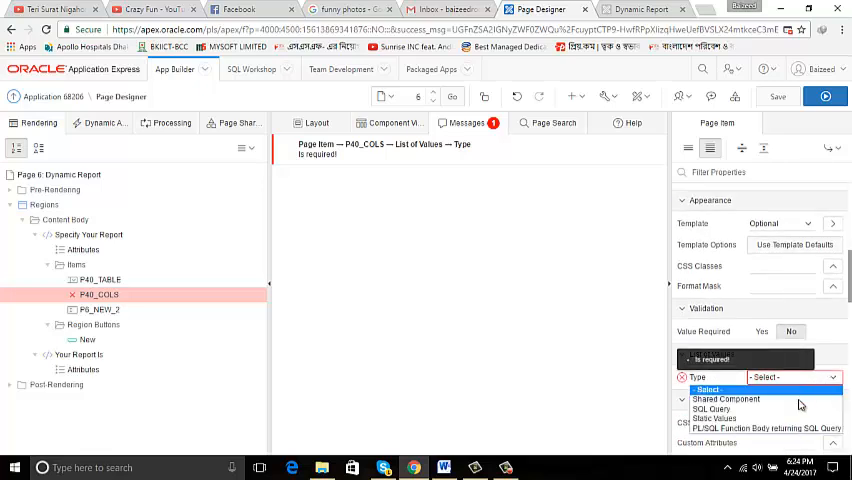
click(712, 408)
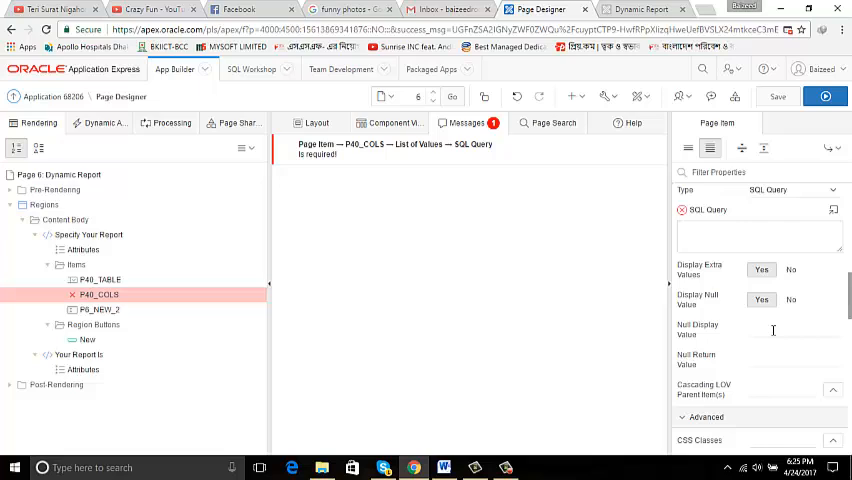
click(760, 236)
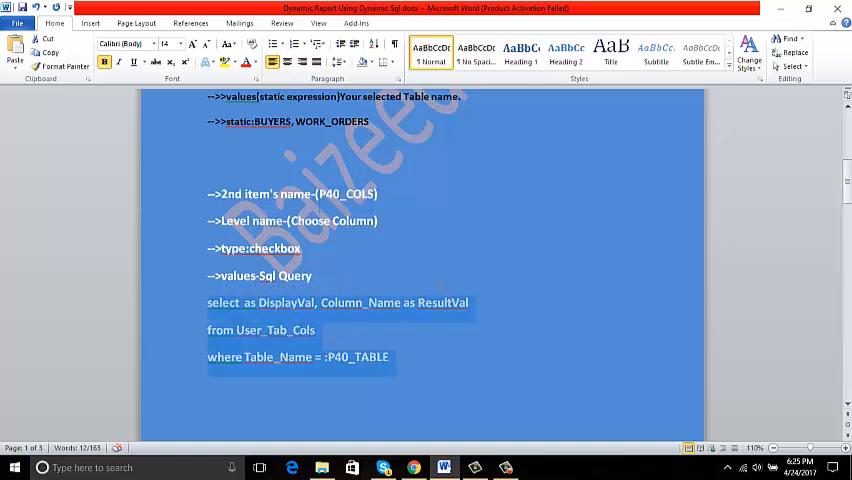
mouse_move(512, 304)
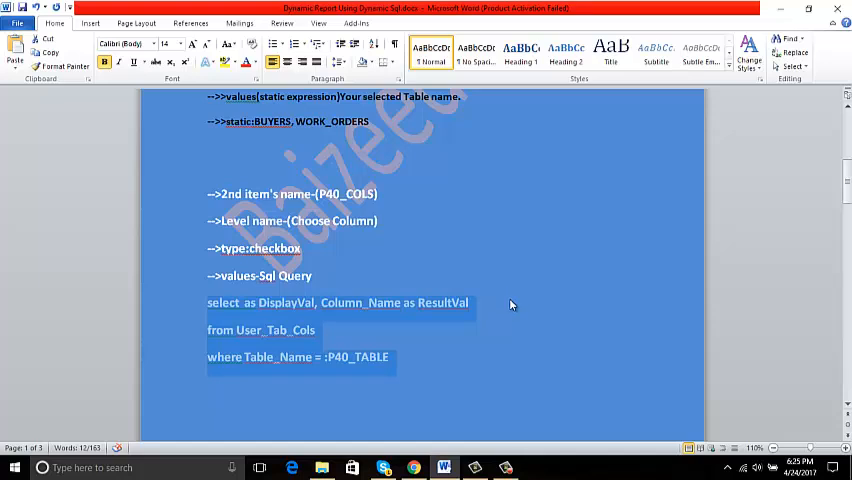
mouse_move(380, 306)
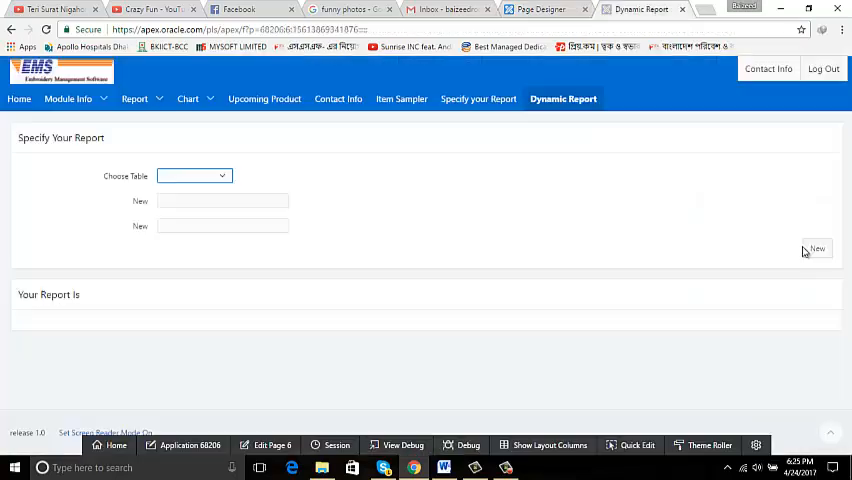
Run the page to check Choose Column, then select the third item P8_NEW_2 for editing
click(816, 250)
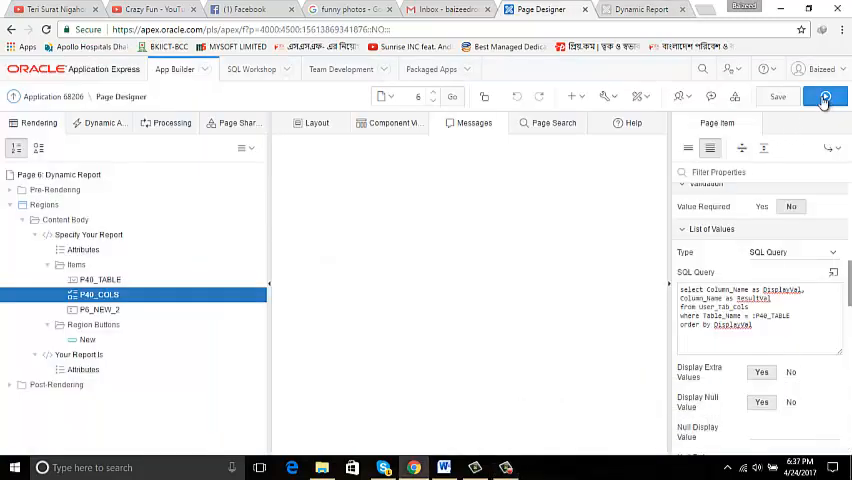
click(824, 96)
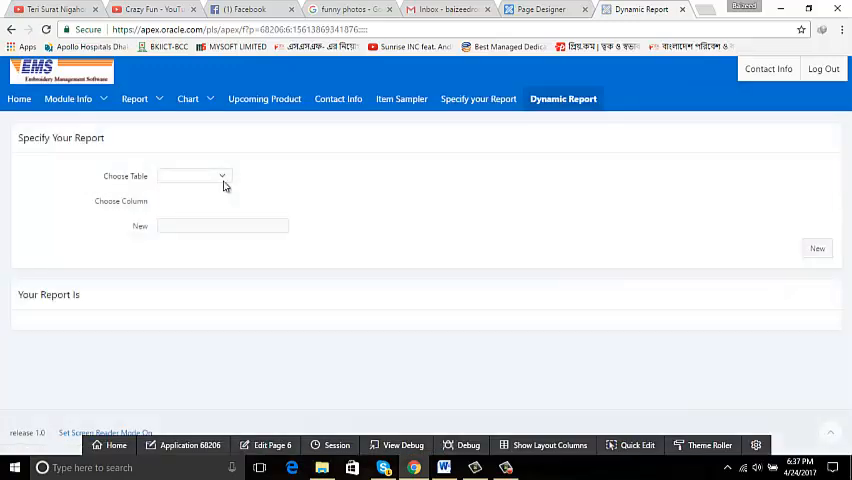
click(190, 176)
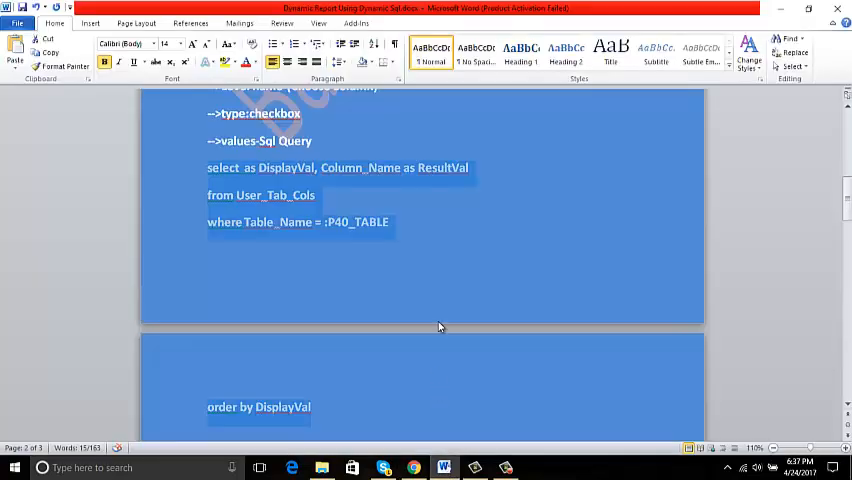
scroll(down, 3)
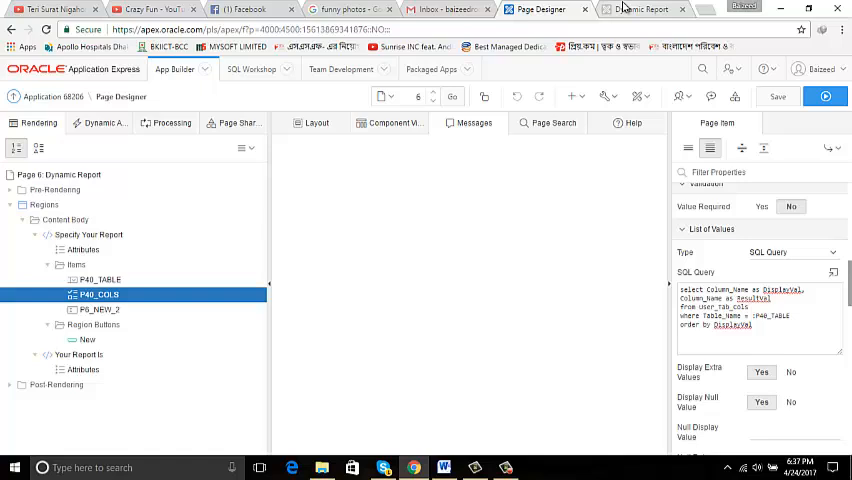
click(100, 308)
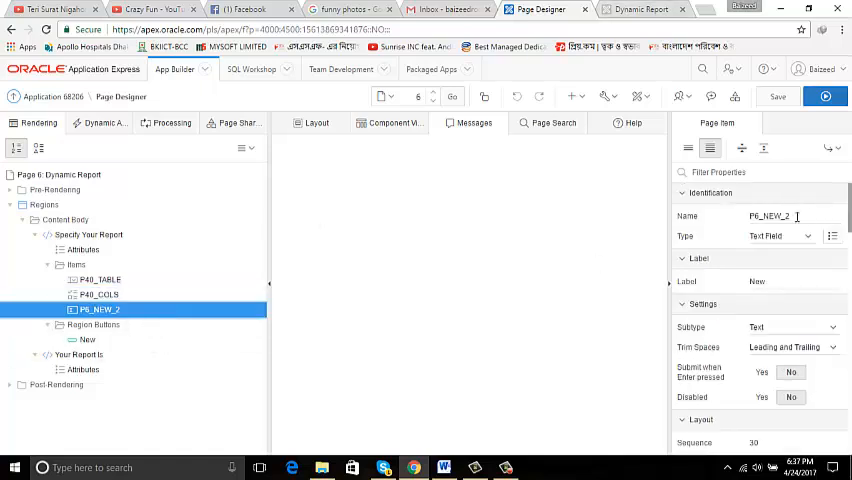
Rename the third item P40_WHERE with label Condition, make it a Textarea, and save
triple_click(768, 216)
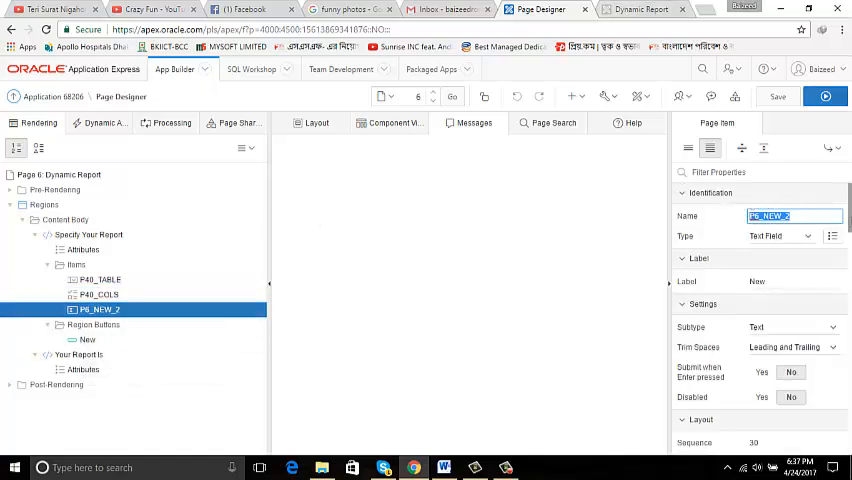
text(P40_WHERE)
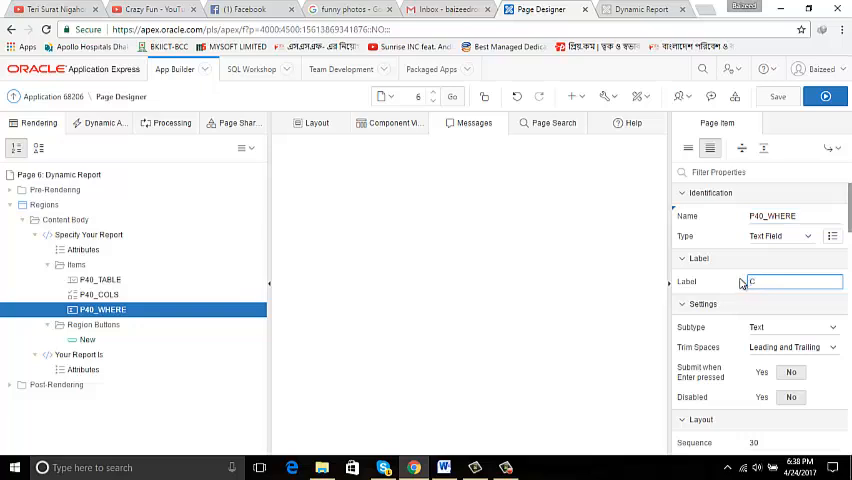
text(Cond)
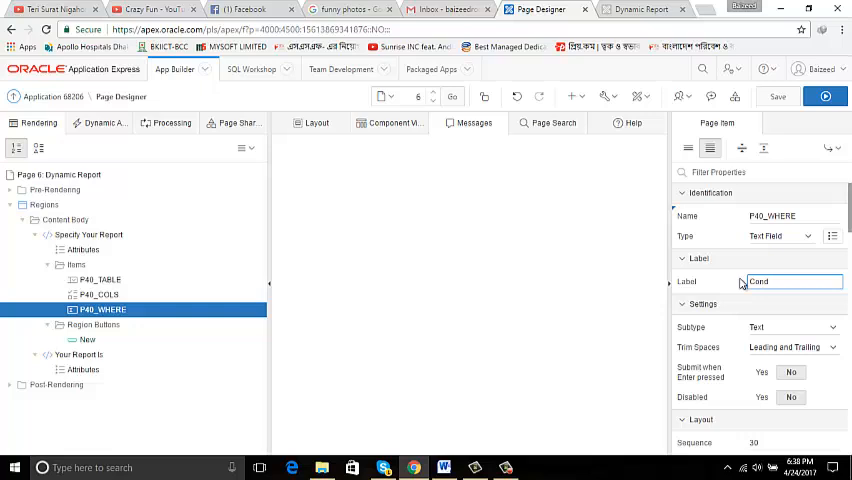
text(iti)
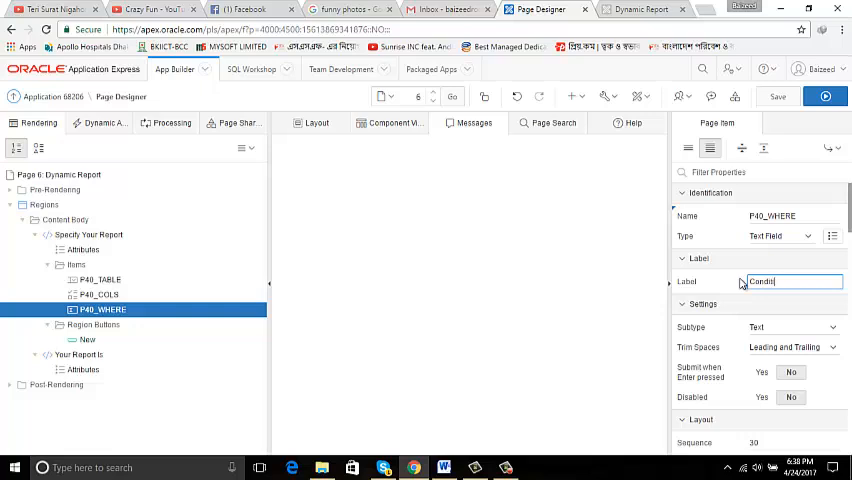
text(ion)
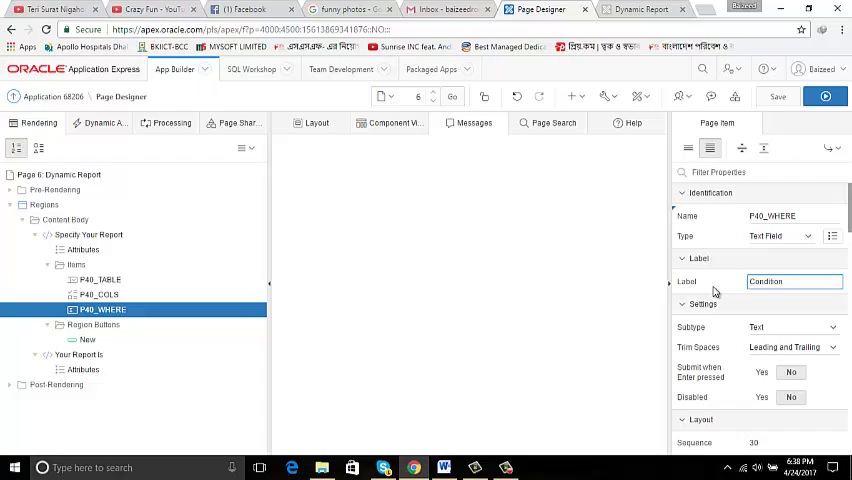
click(444, 468)
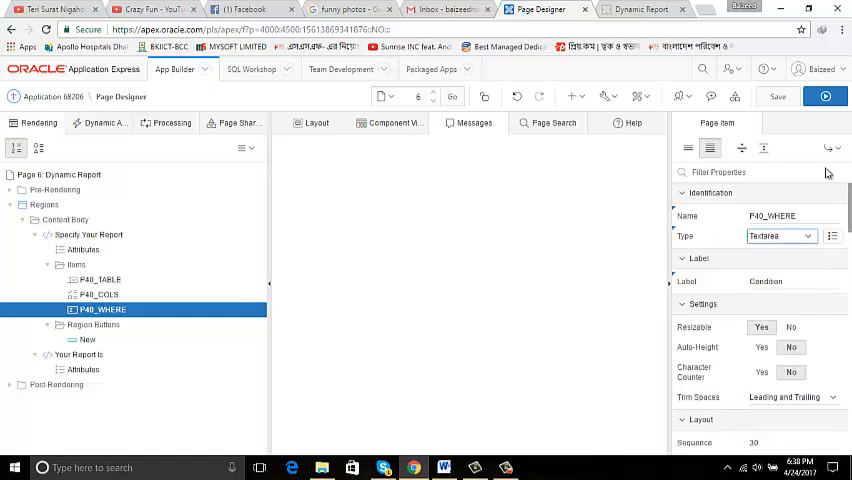
click(824, 96)
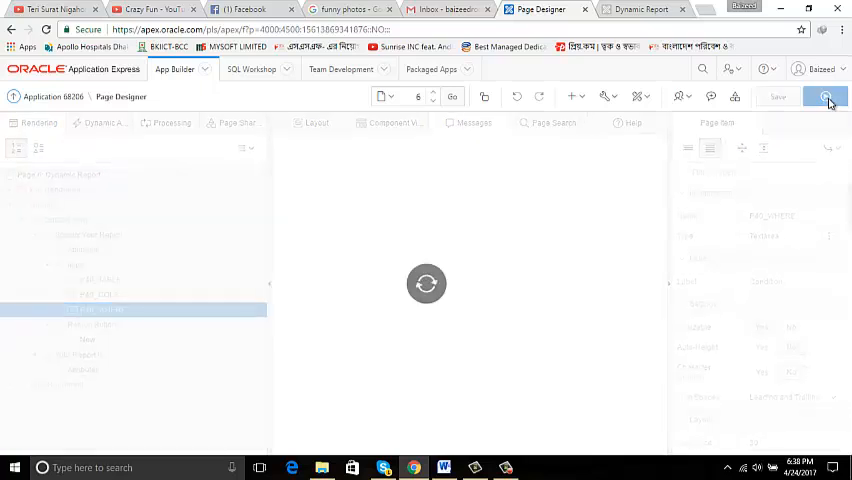
Run the Dynamic Report page and focus the new Condition textarea below Choose Column
click(824, 96)
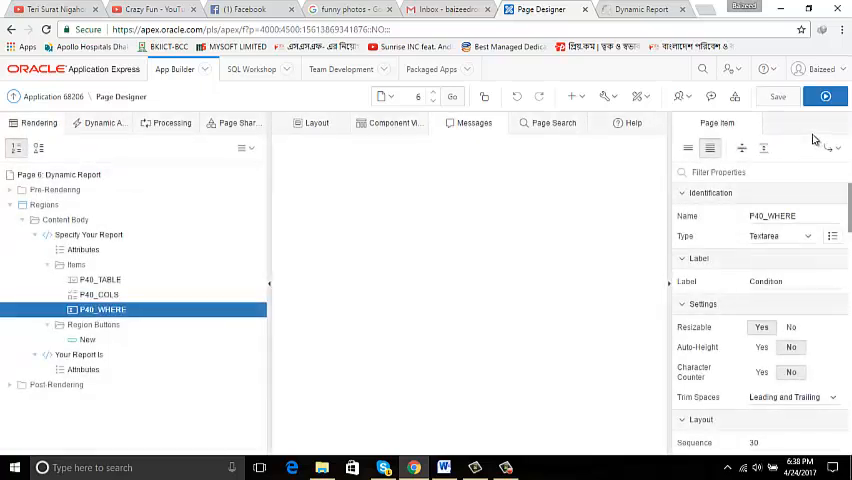
click(824, 96)
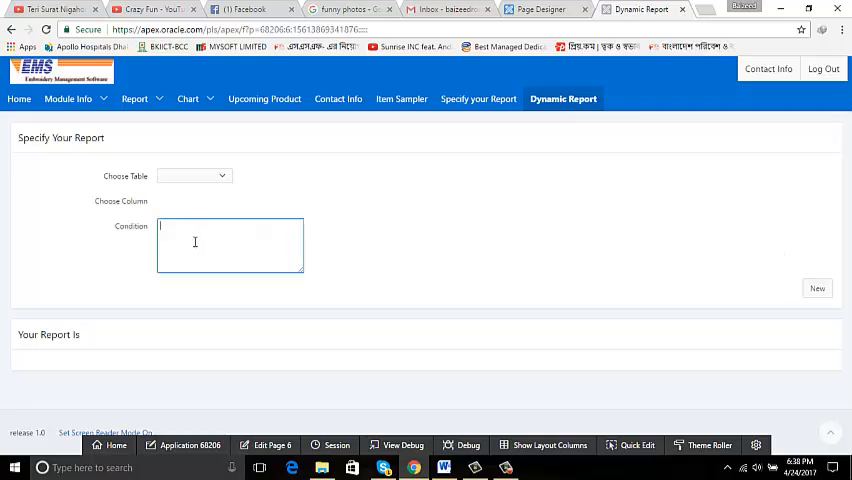
mouse_move(204, 232)
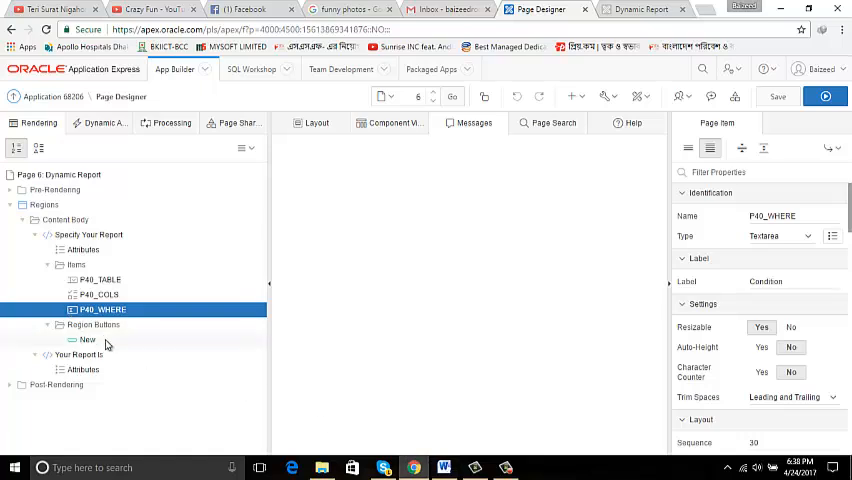
Name the New button Submit, then select the Your Report is region
click(88, 340)
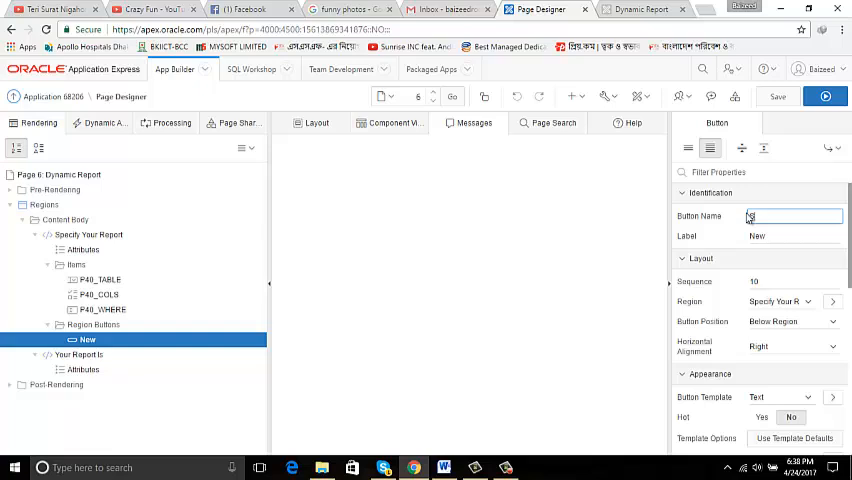
text(Submit)
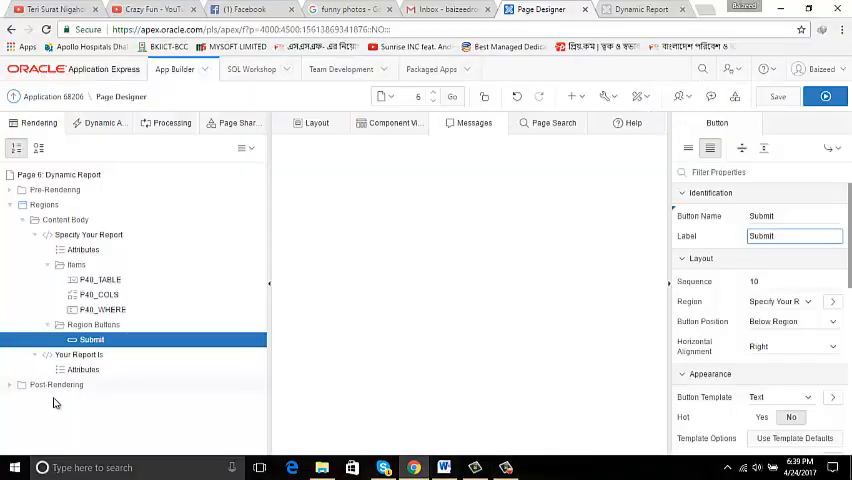
click(80, 354)
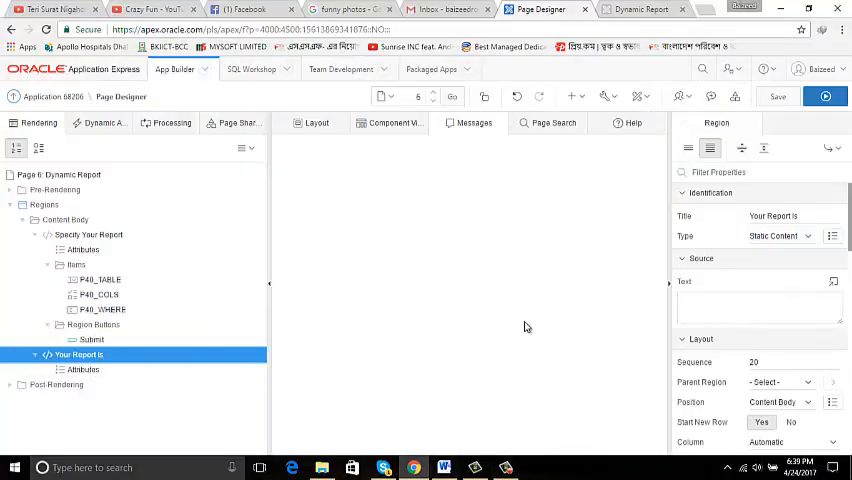
Set Your Report is to Classic Report sourced from a PL/SQL Function Body returning SQL Query
click(444, 468)
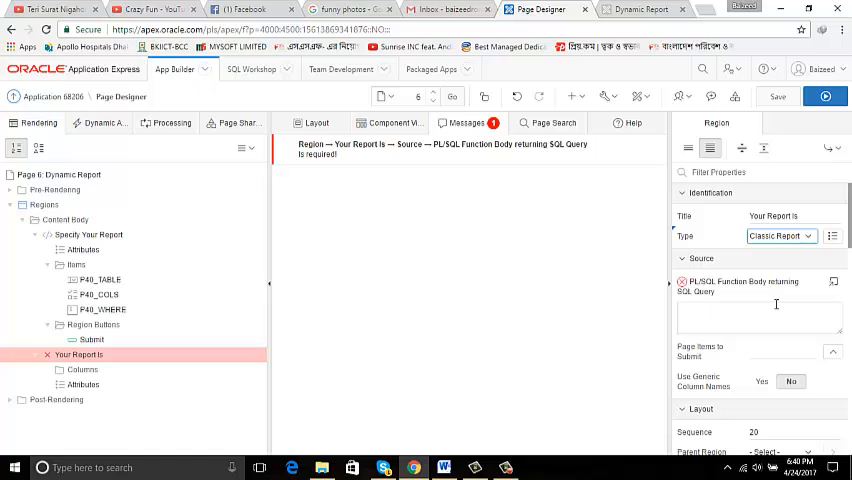
mouse_move(748, 288)
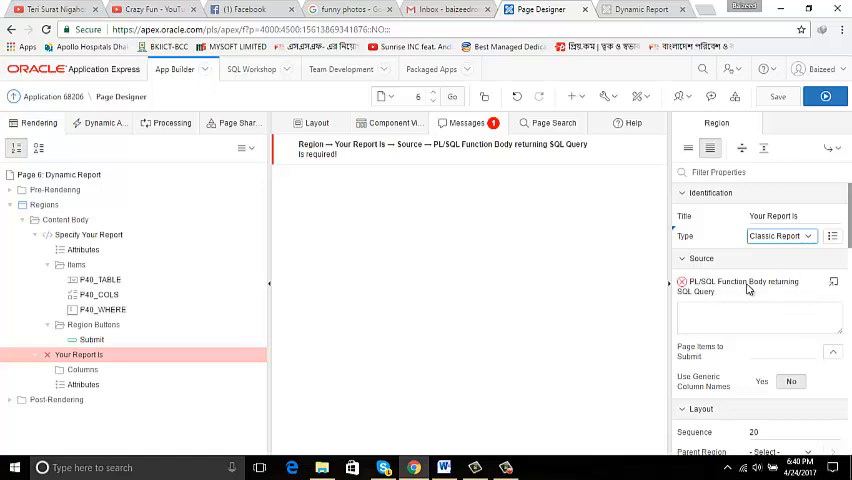
mouse_move(790, 298)
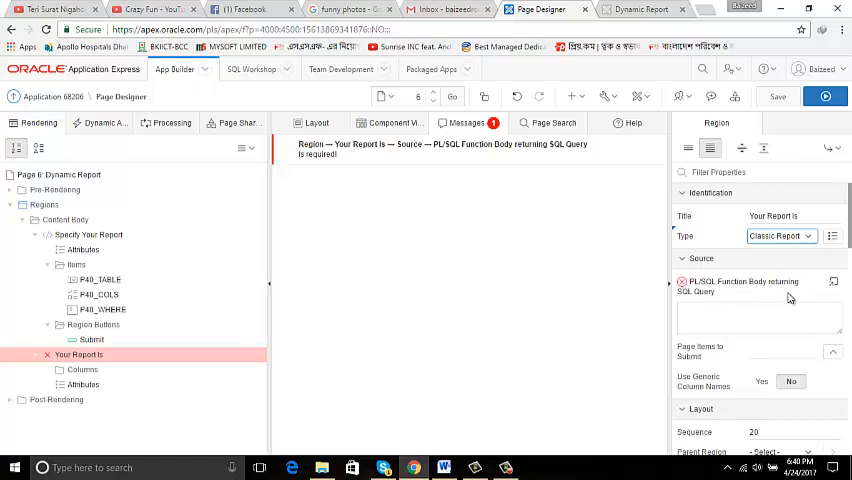
click(694, 318)
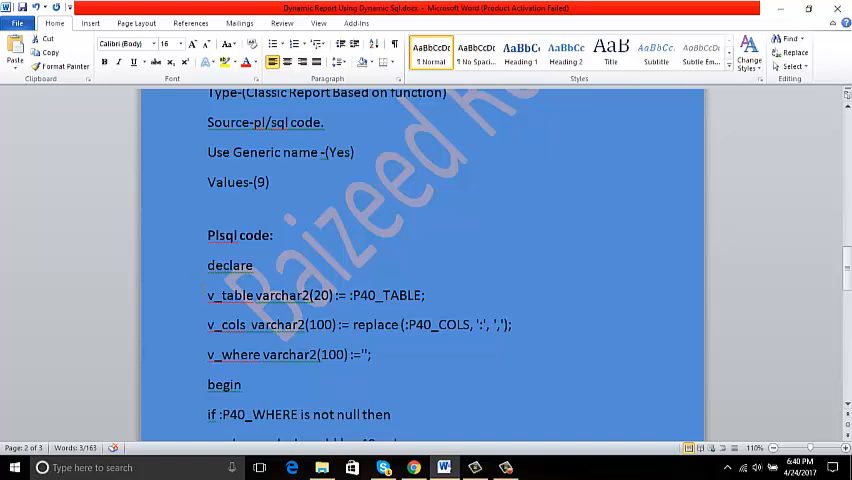
Enter the PL/SQL source beginning 'if :P40_WHERE is not null then' into the report region
scroll(down, 3)
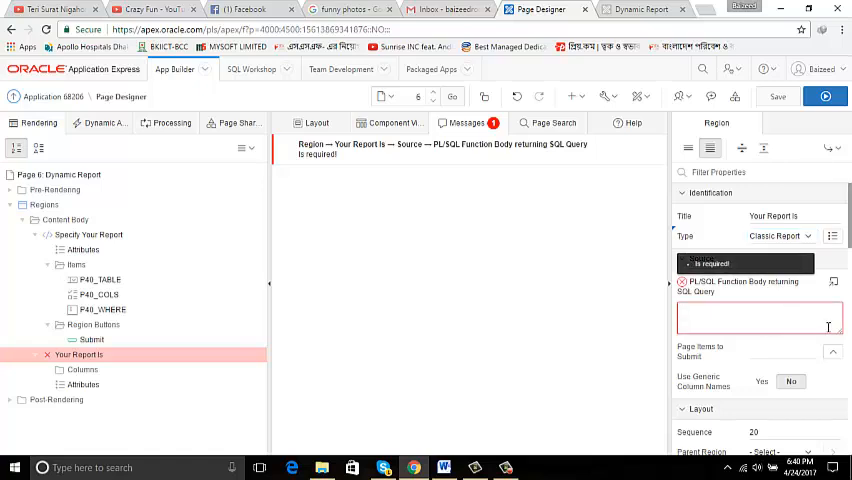
text(if :P40_WHERE is not null then)
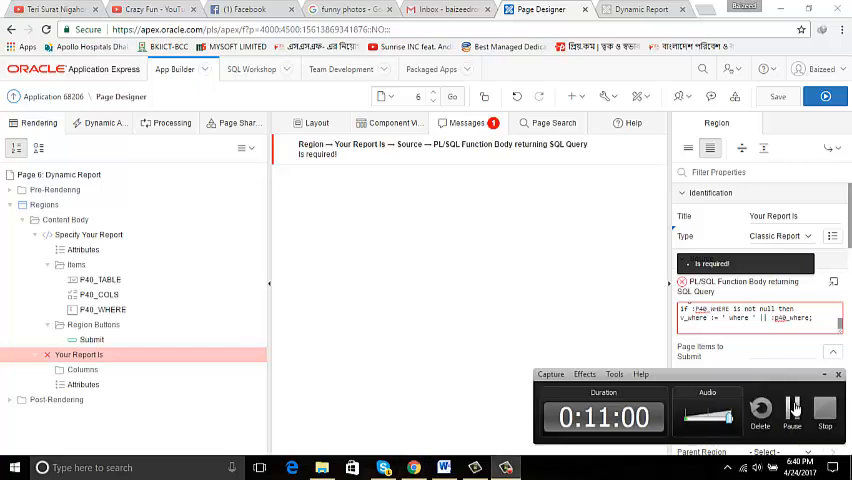
click(444, 468)
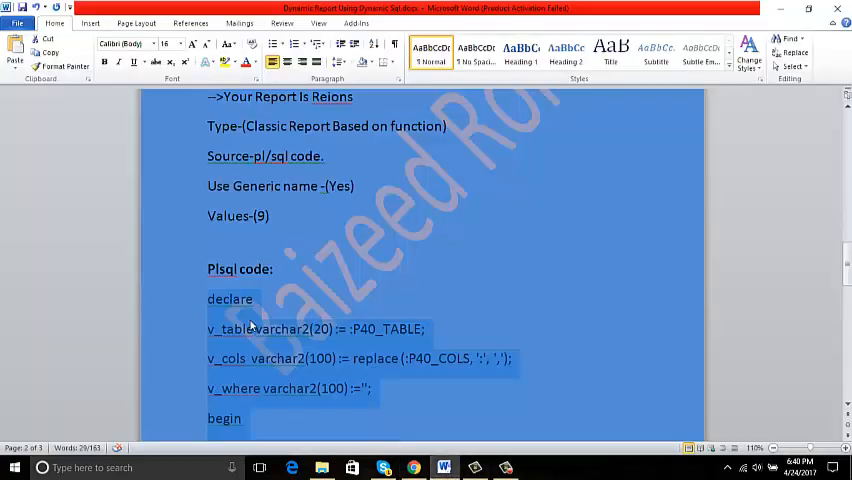
scroll(up, 3)
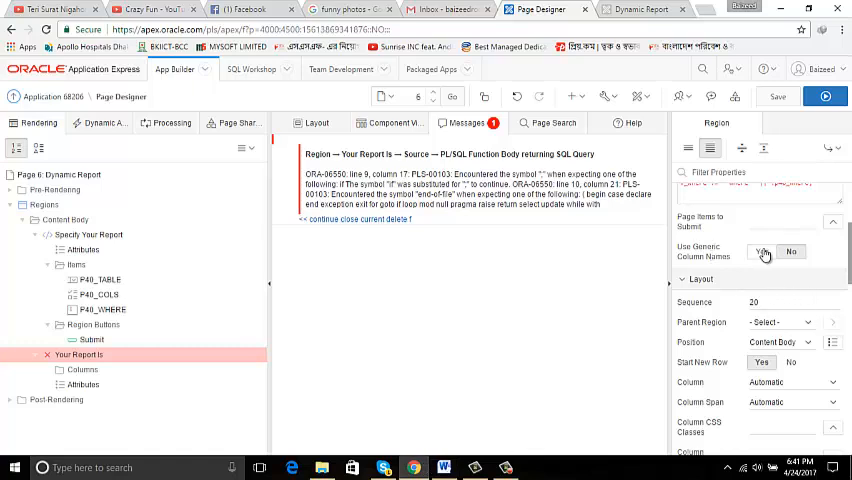
Save and run the page, retrying the Focus Page dialog
click(762, 252)
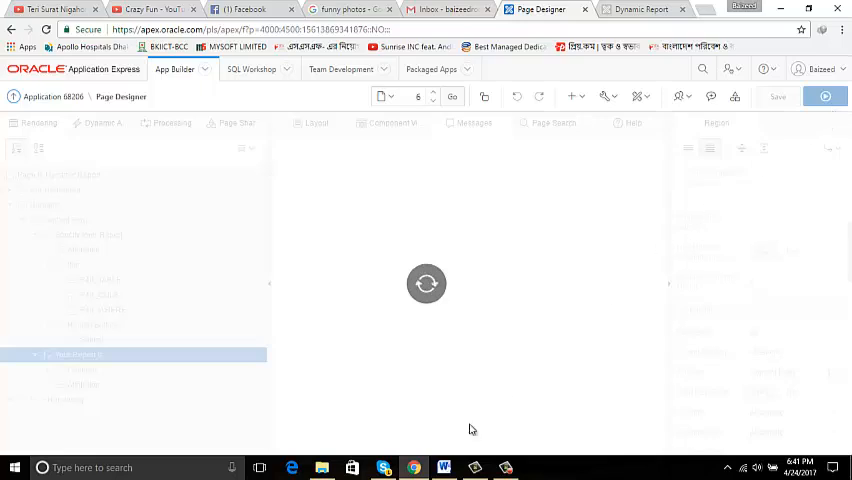
click(824, 96)
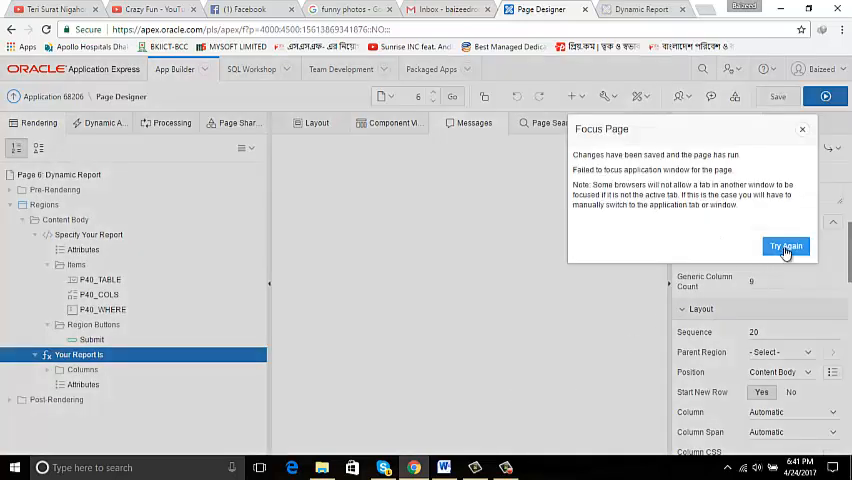
click(784, 246)
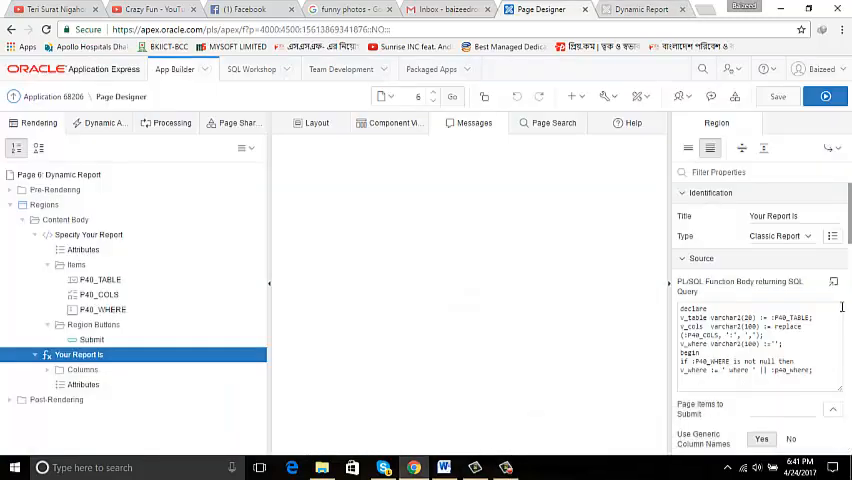
Copy the end if/return lines from Word into the region source and confirm the code editor
click(851, 280)
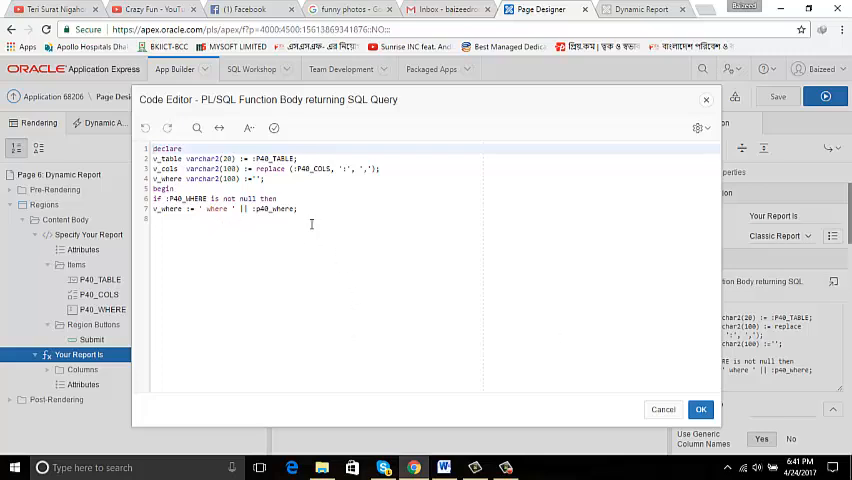
mouse_move(446, 468)
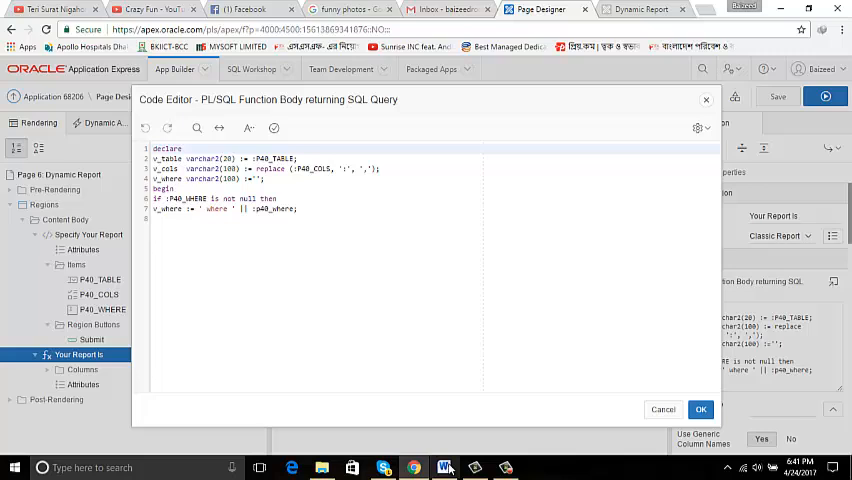
click(444, 468)
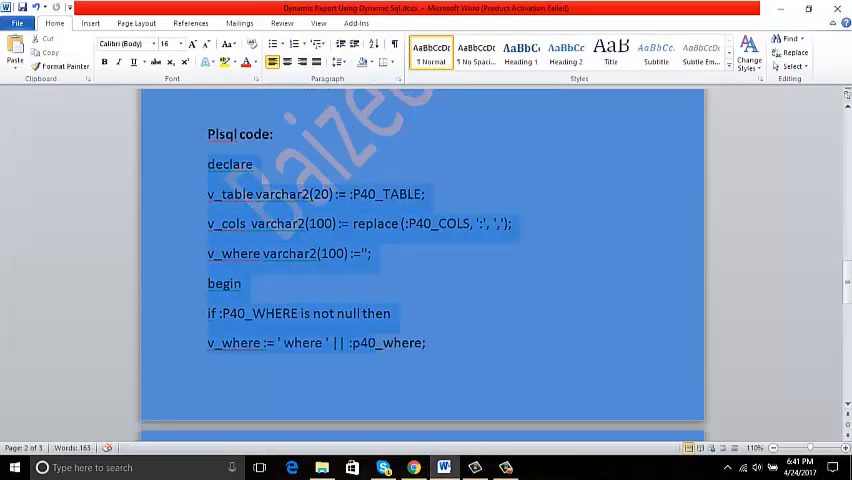
scroll(down, 3)
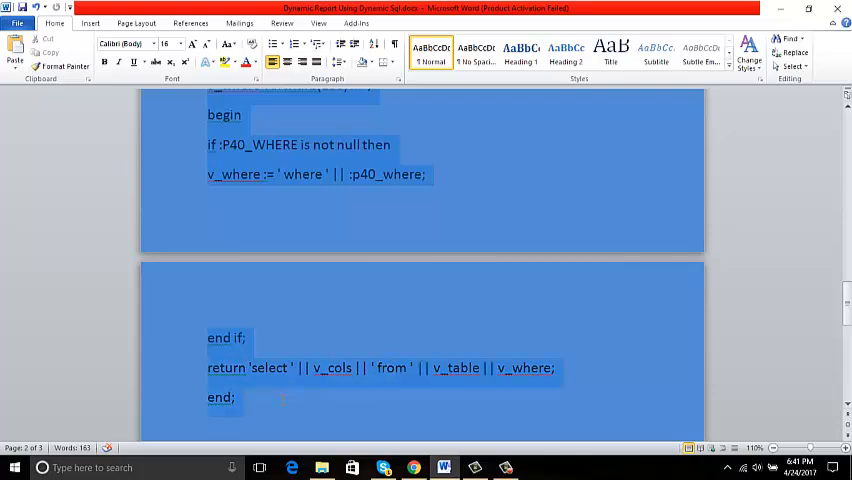
scroll(up, 3)
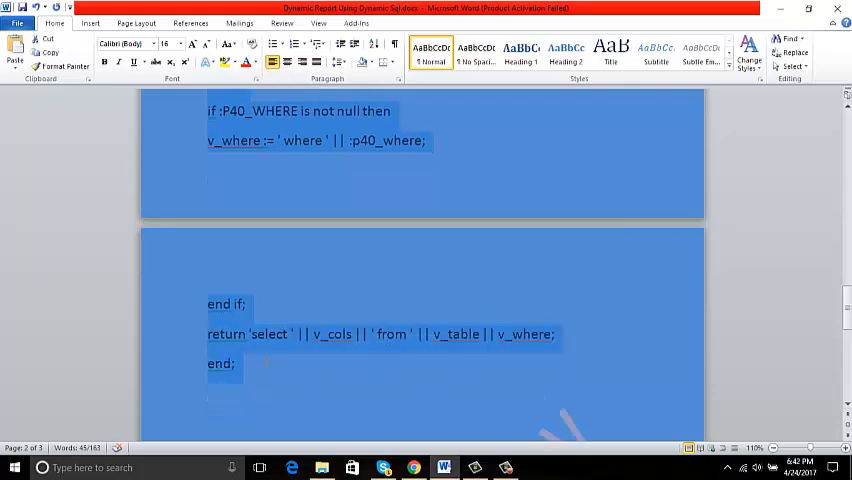
right_click(280, 150)
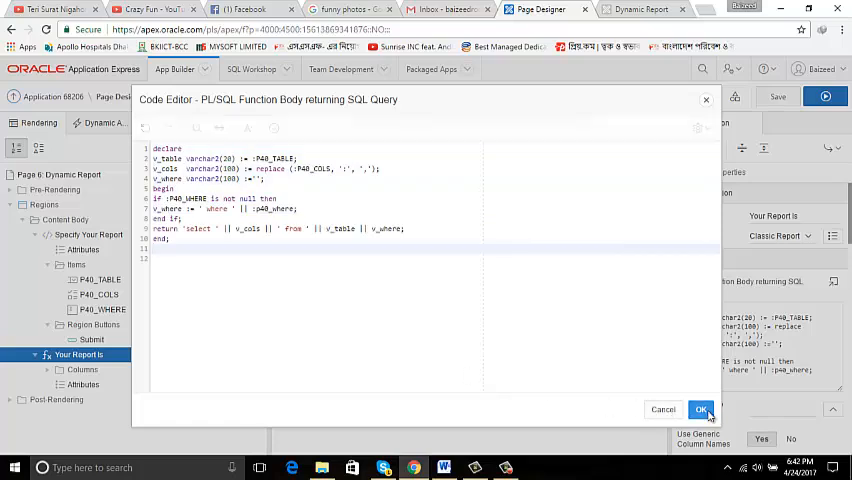
click(700, 408)
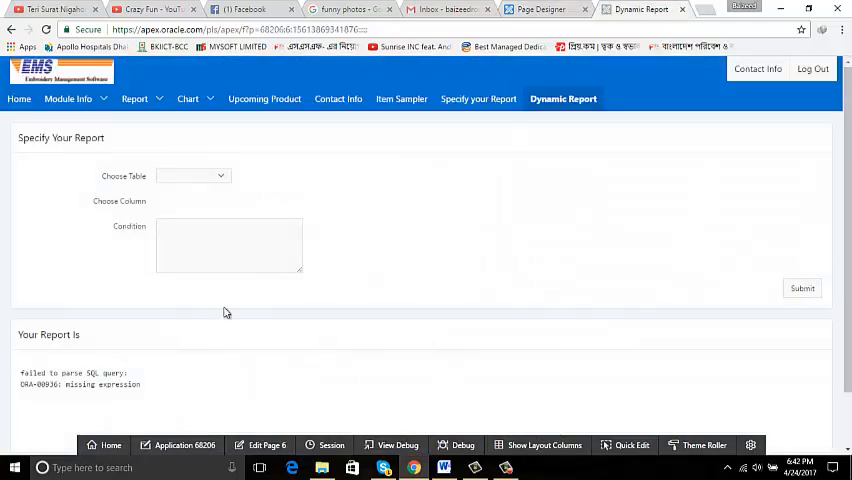
mouse_move(432, 264)
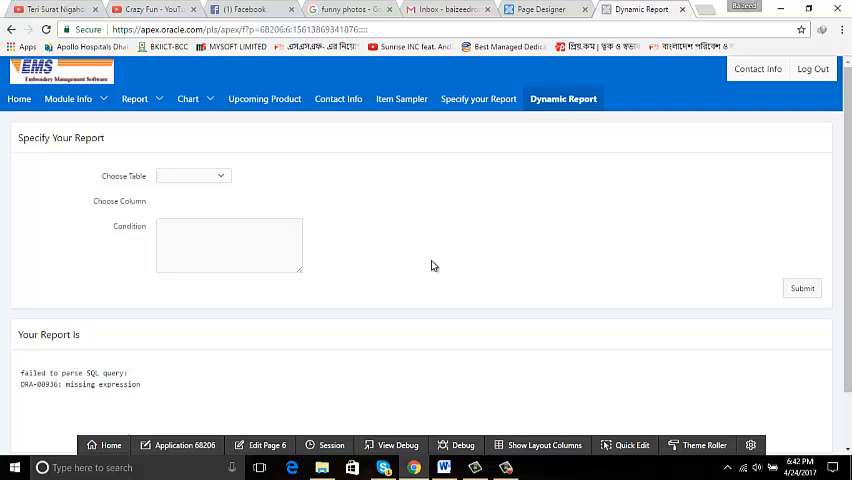
mouse_move(230, 188)
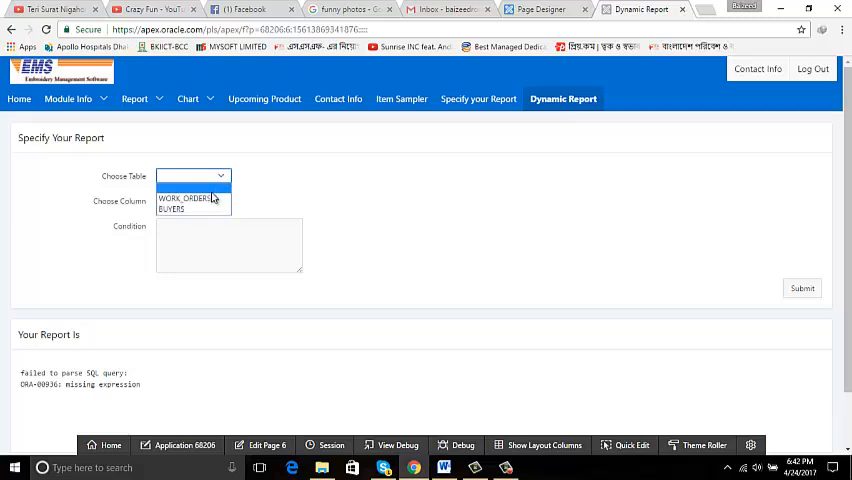
Choose the BUYERS table and submit to load its columns
click(170, 208)
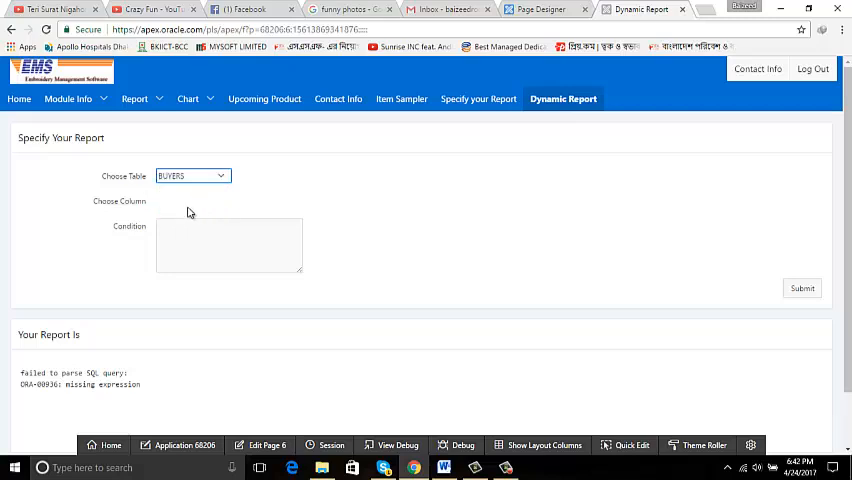
click(800, 288)
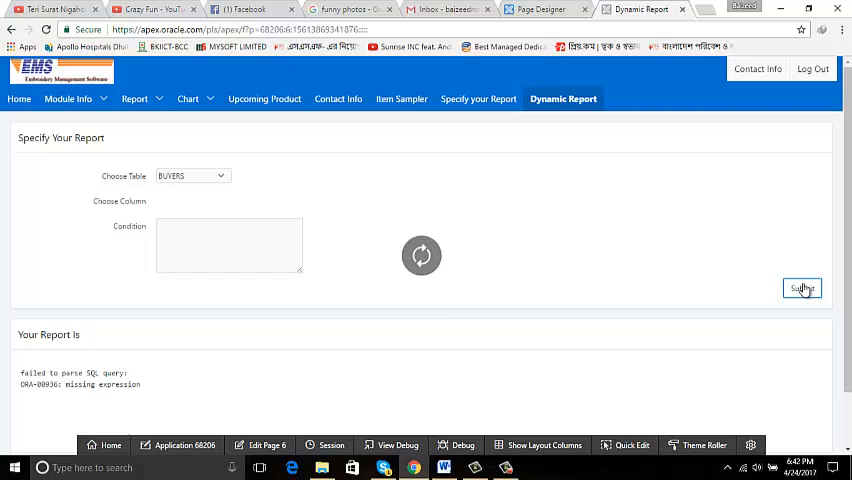
click(800, 288)
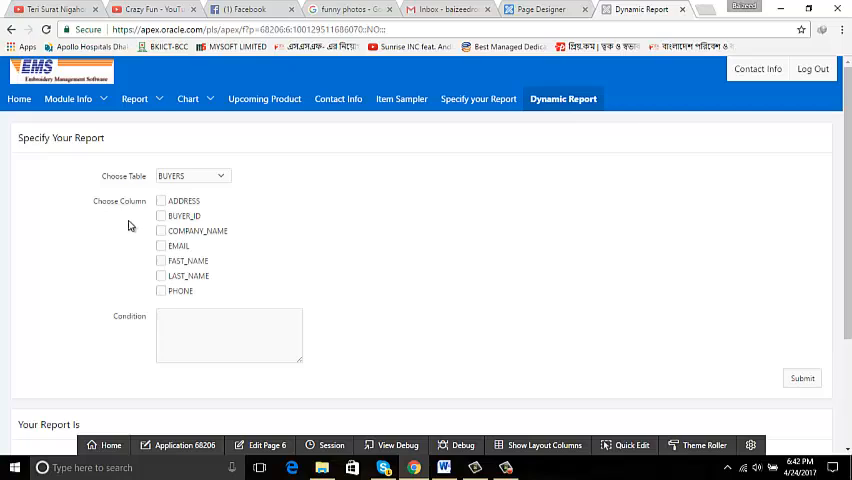
Tick BUYER_ID, FIRST_NAME and LAST_NAME and focus the Condition box
click(160, 216)
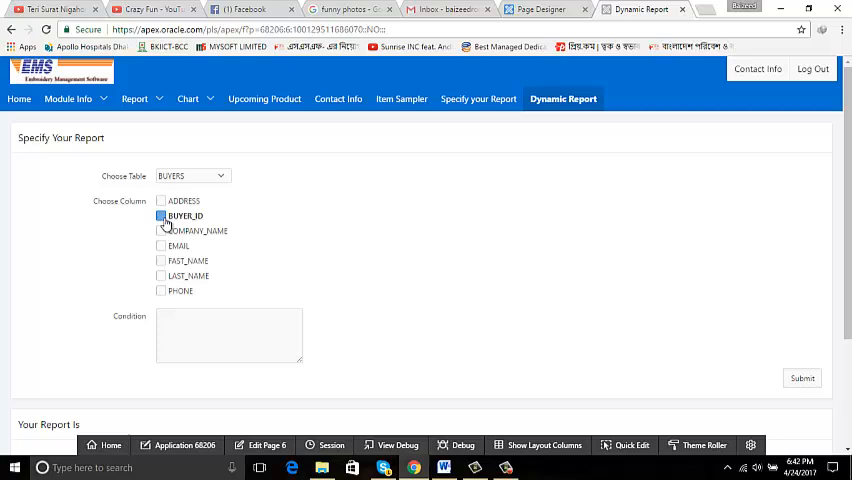
click(160, 216)
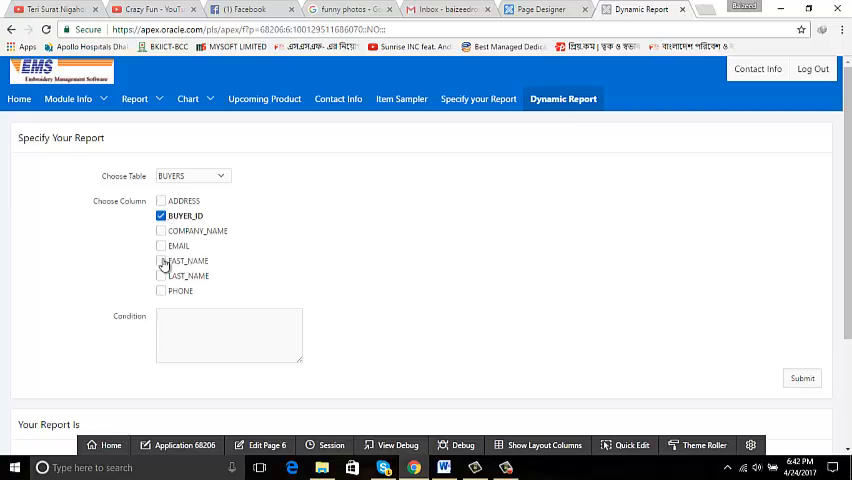
click(160, 260)
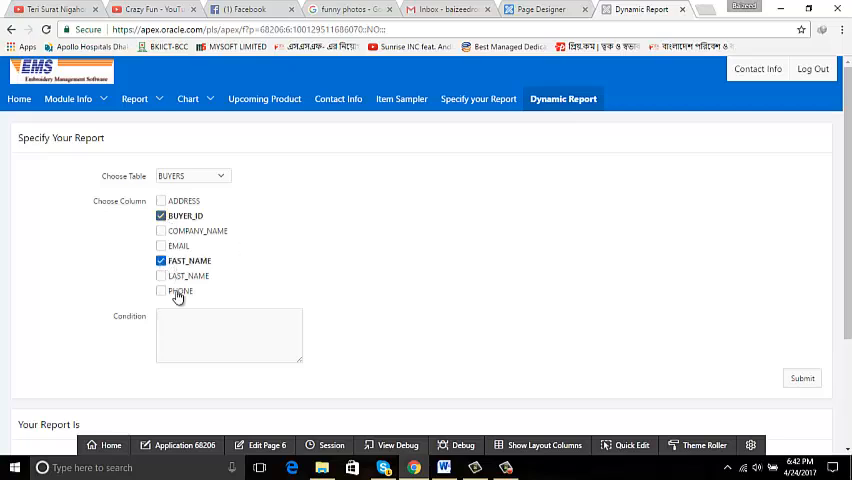
click(160, 276)
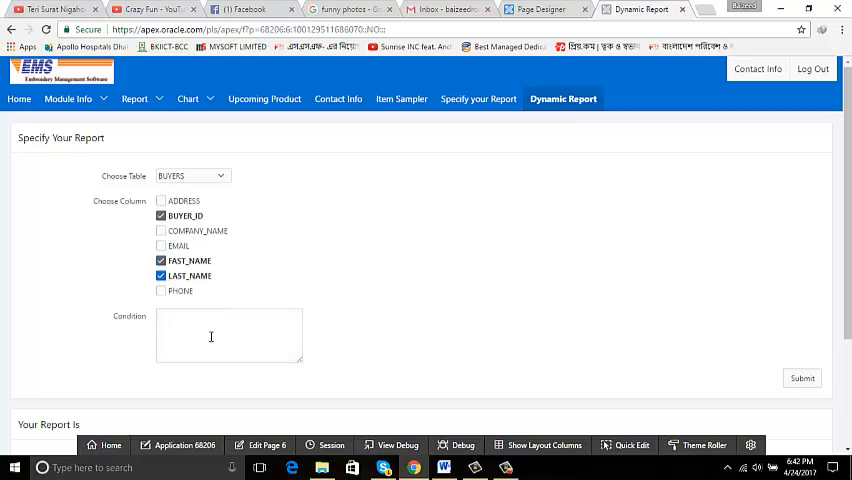
click(210, 336)
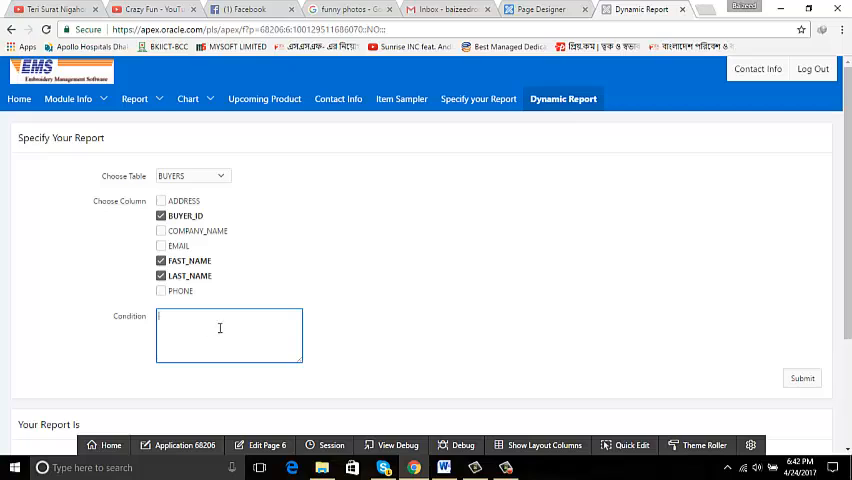
click(800, 378)
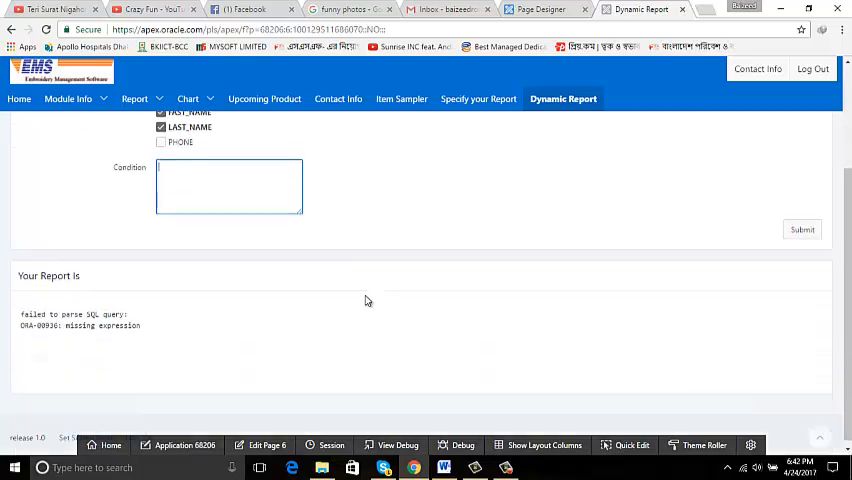
Submit the choices so Your Report is lists BUYERS ids, first and last names
scroll(up, 3)
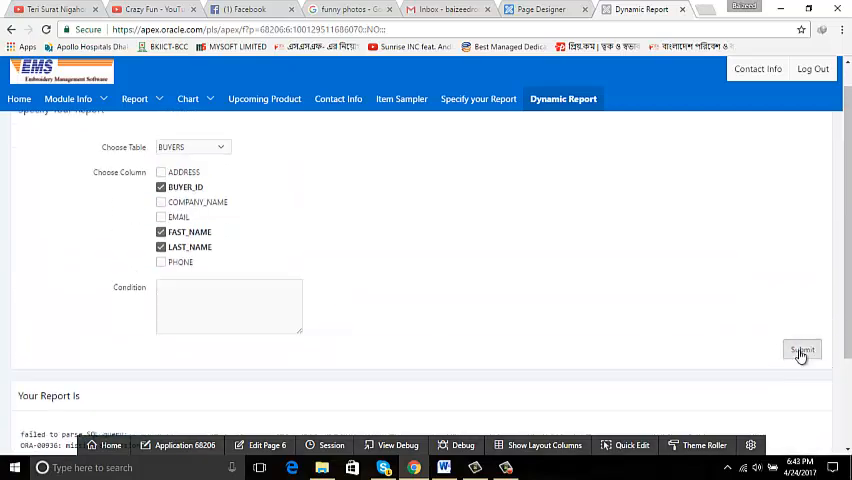
click(800, 350)
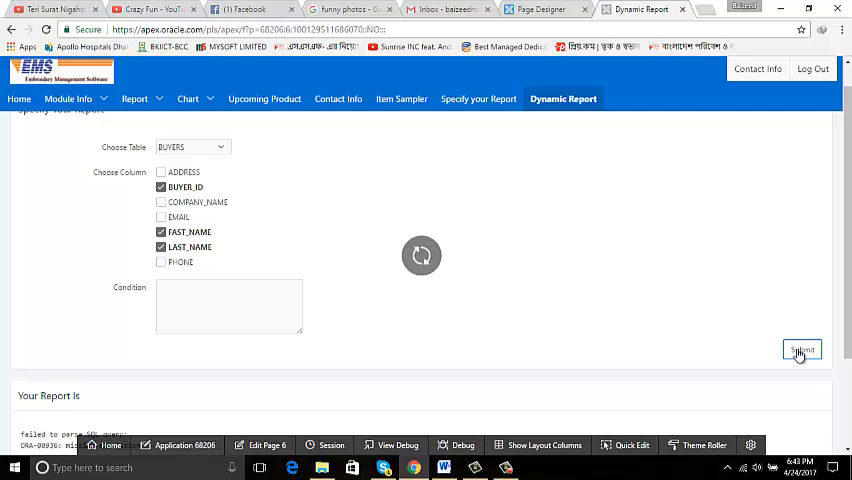
click(802, 348)
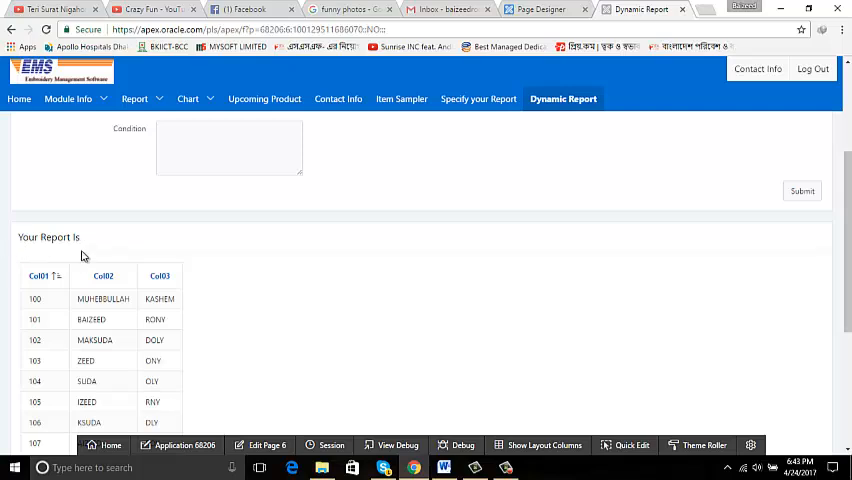
scroll(down, 3)
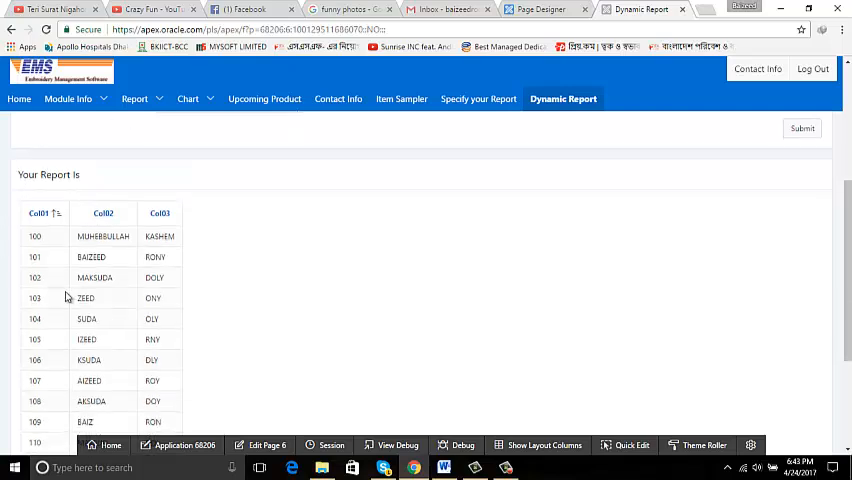
mouse_move(72, 250)
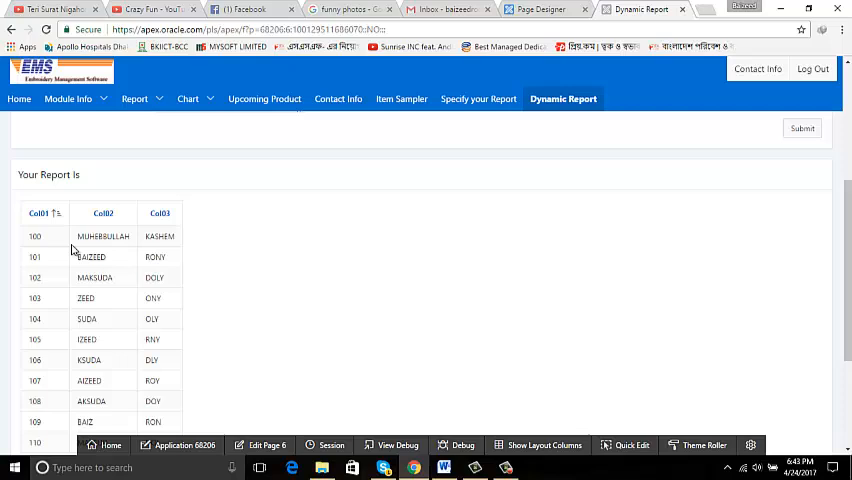
mouse_move(246, 266)
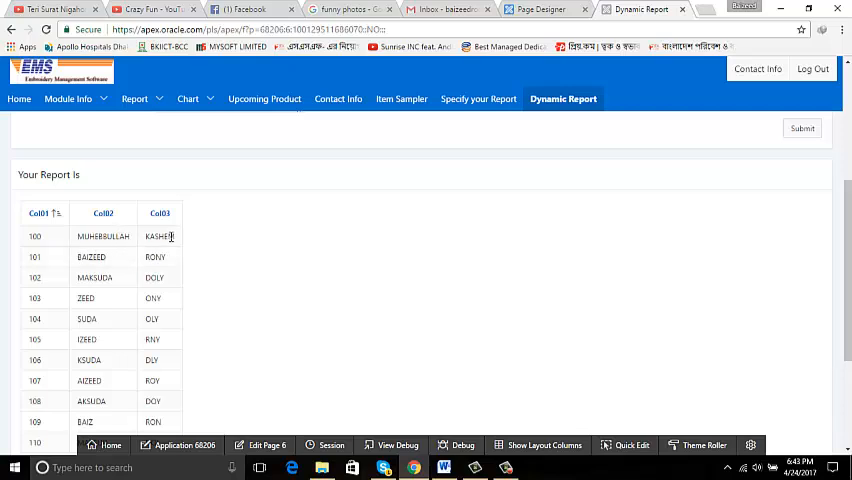
scroll(down, 3)
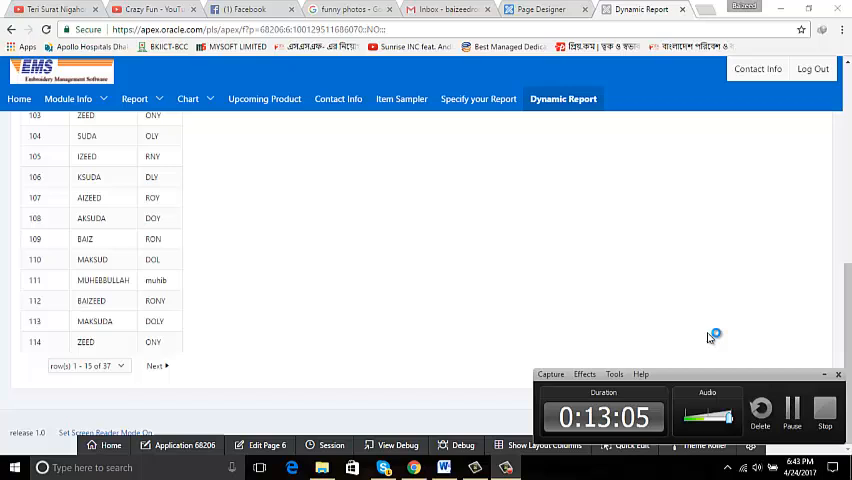
mouse_move(596, 268)
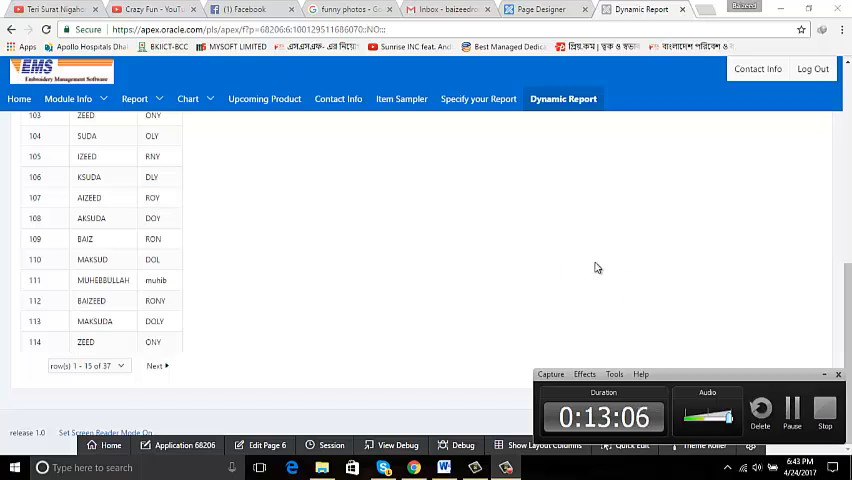
mouse_move(770, 300)
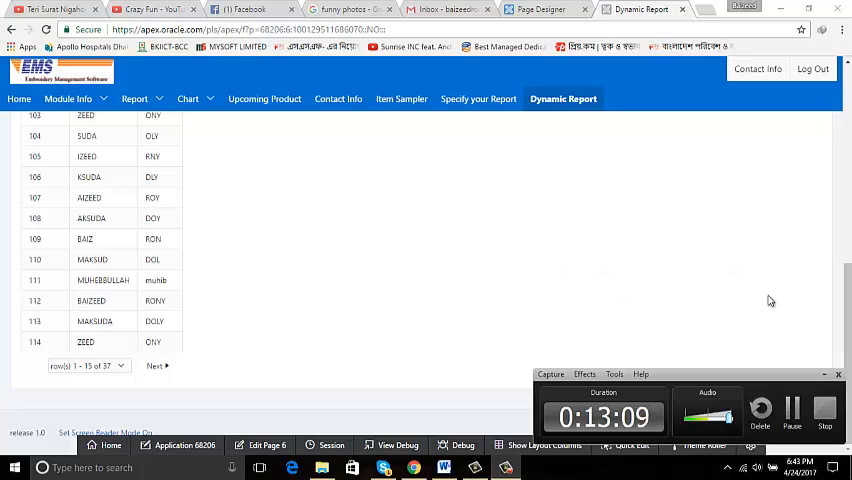